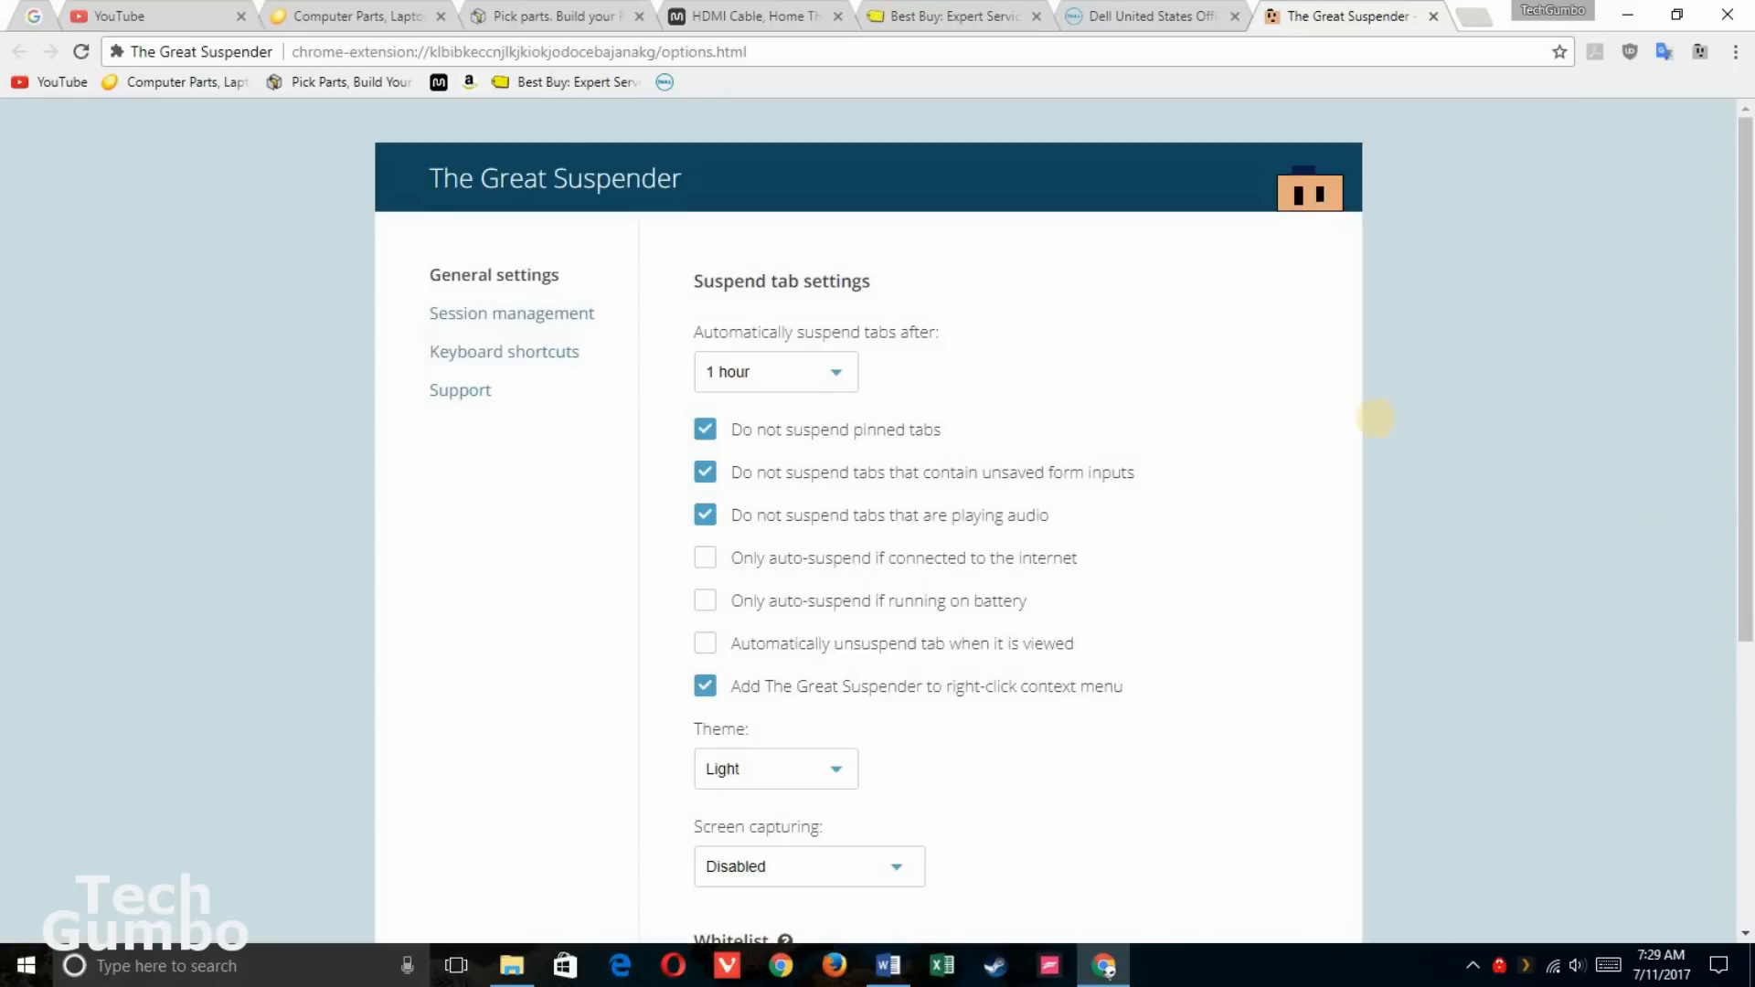
Review the suspend-delay and theme choices, then add google.com to the whitelist and save.
click(774, 372)
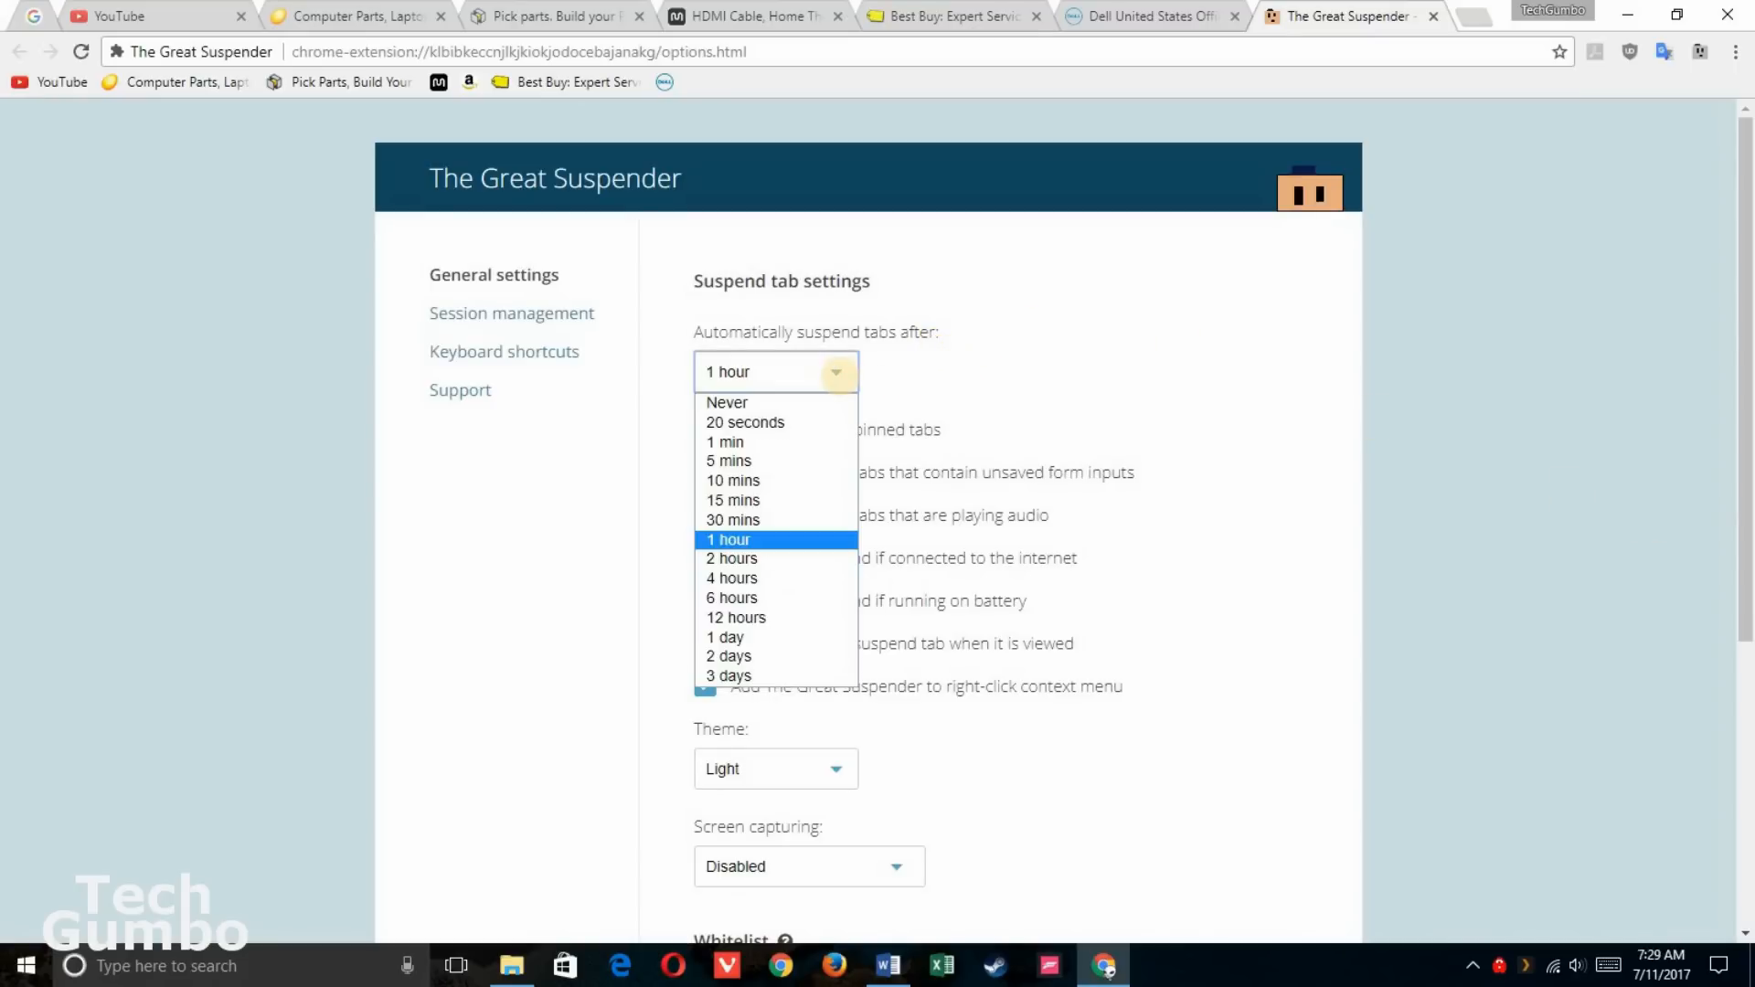
mouse_move(842, 384)
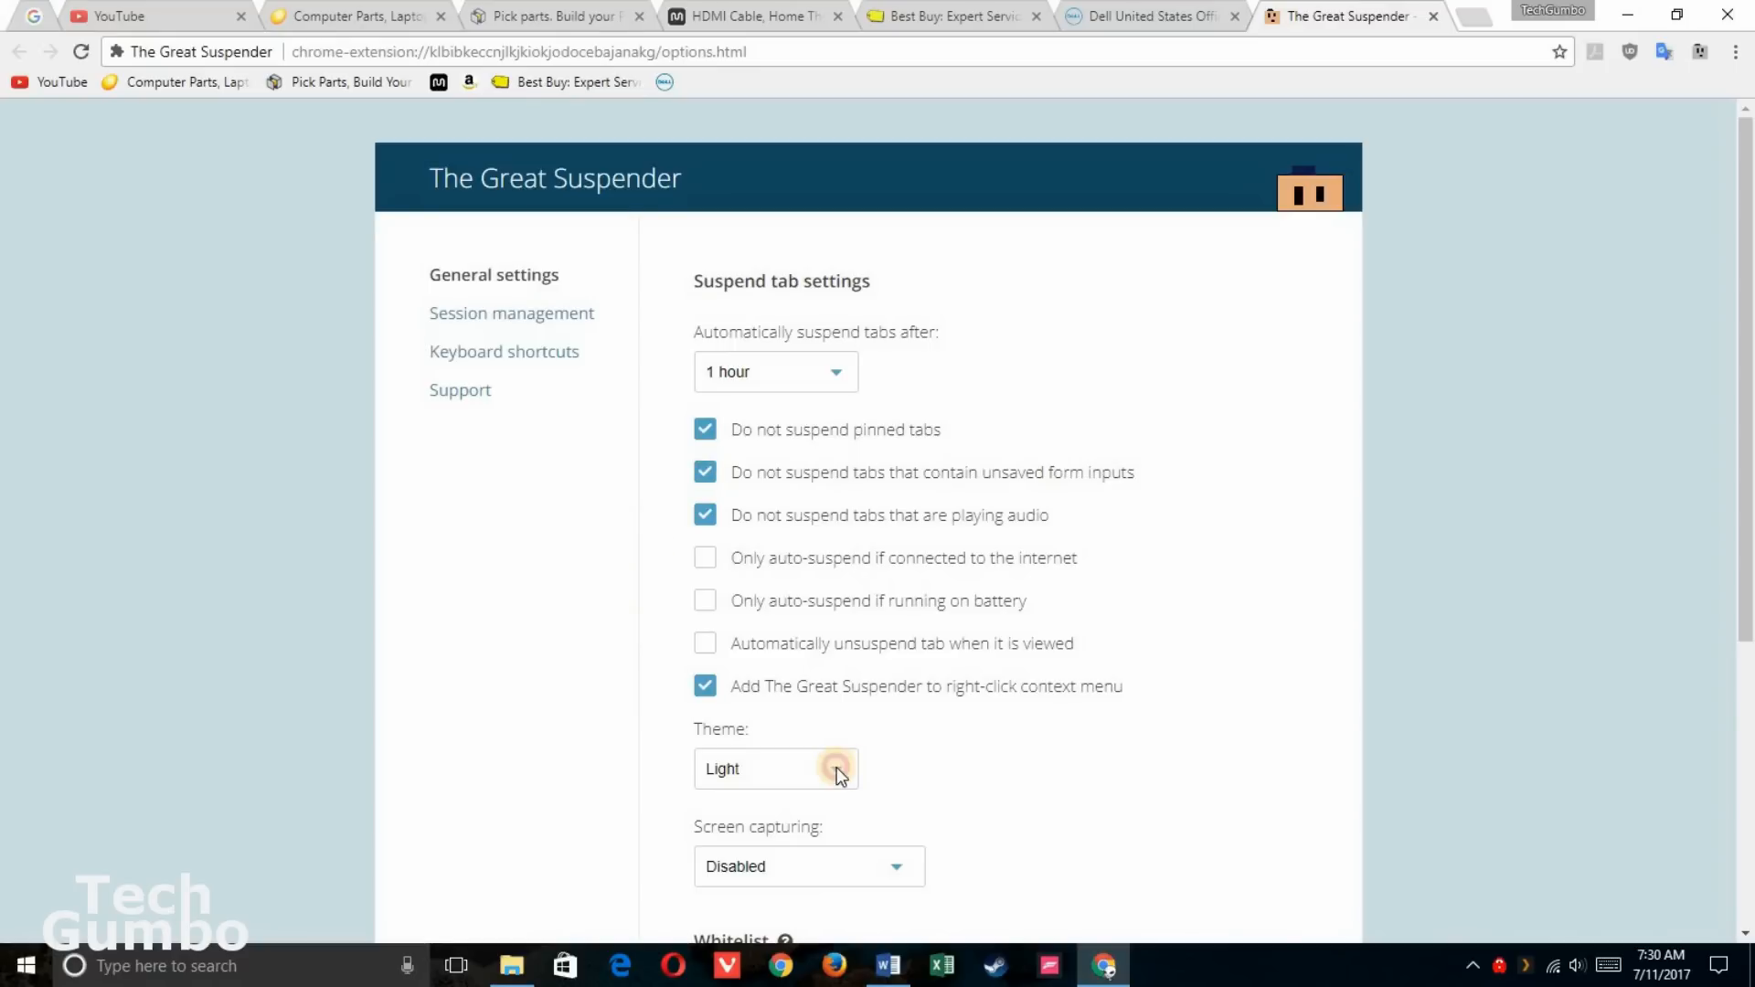
click(775, 768)
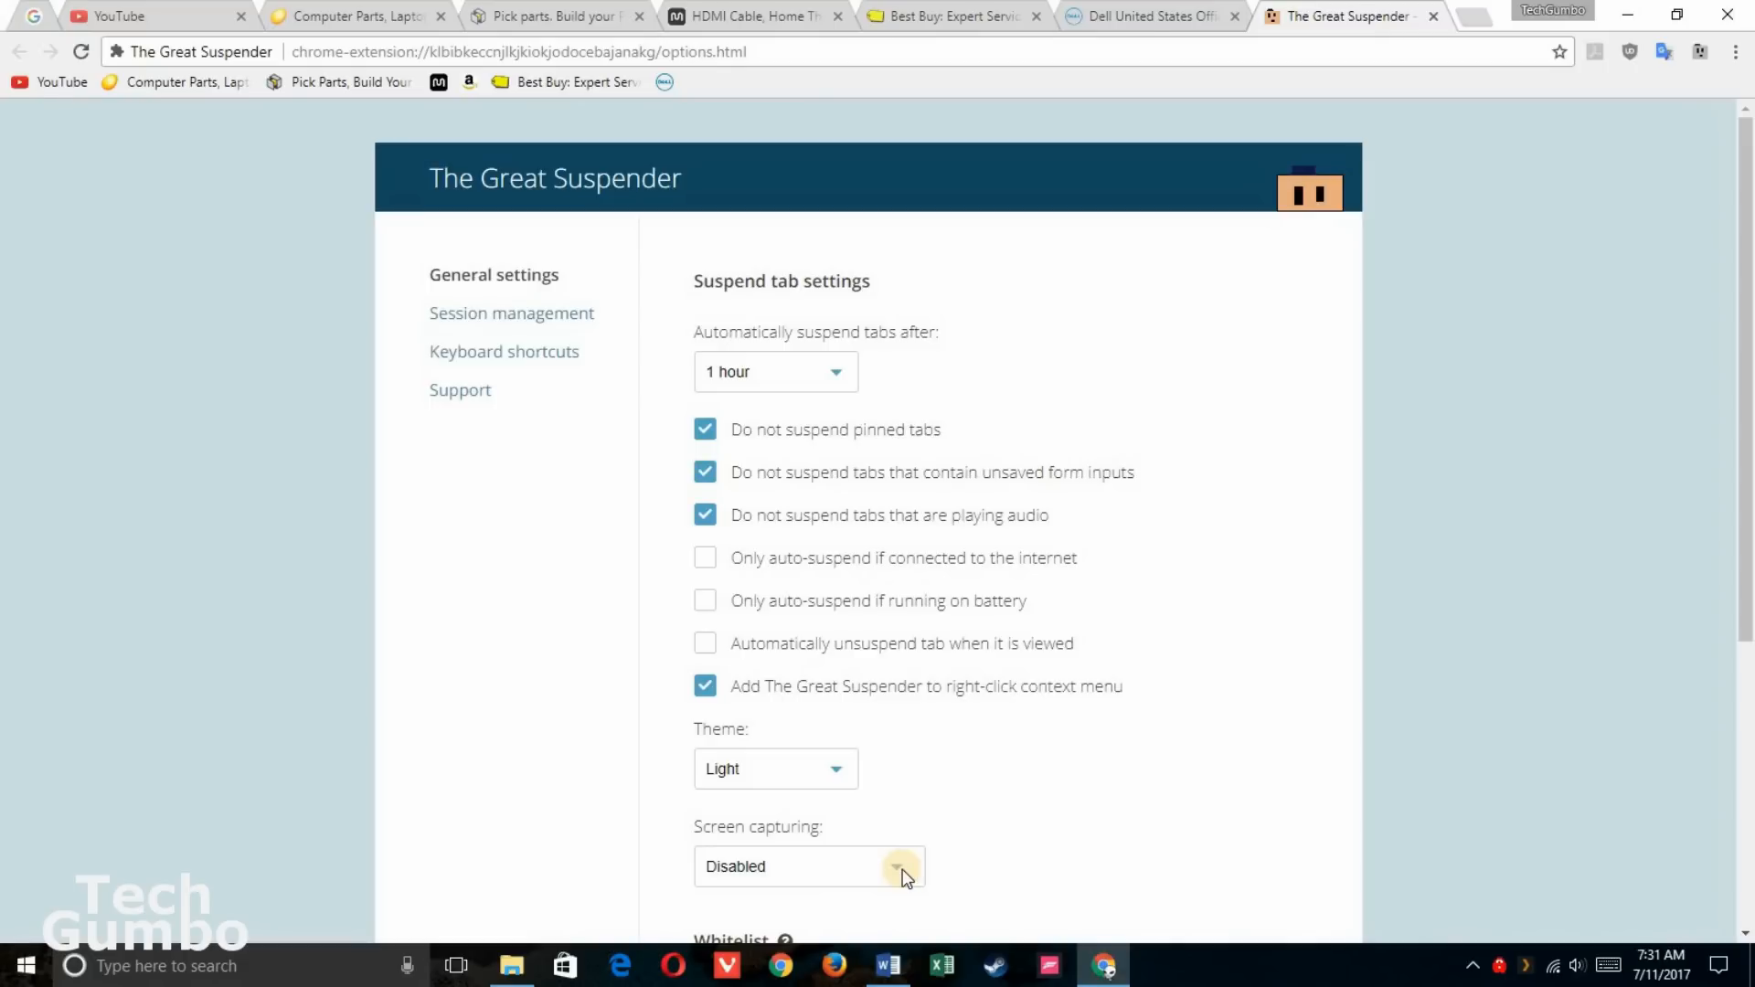
scroll(down, 3)
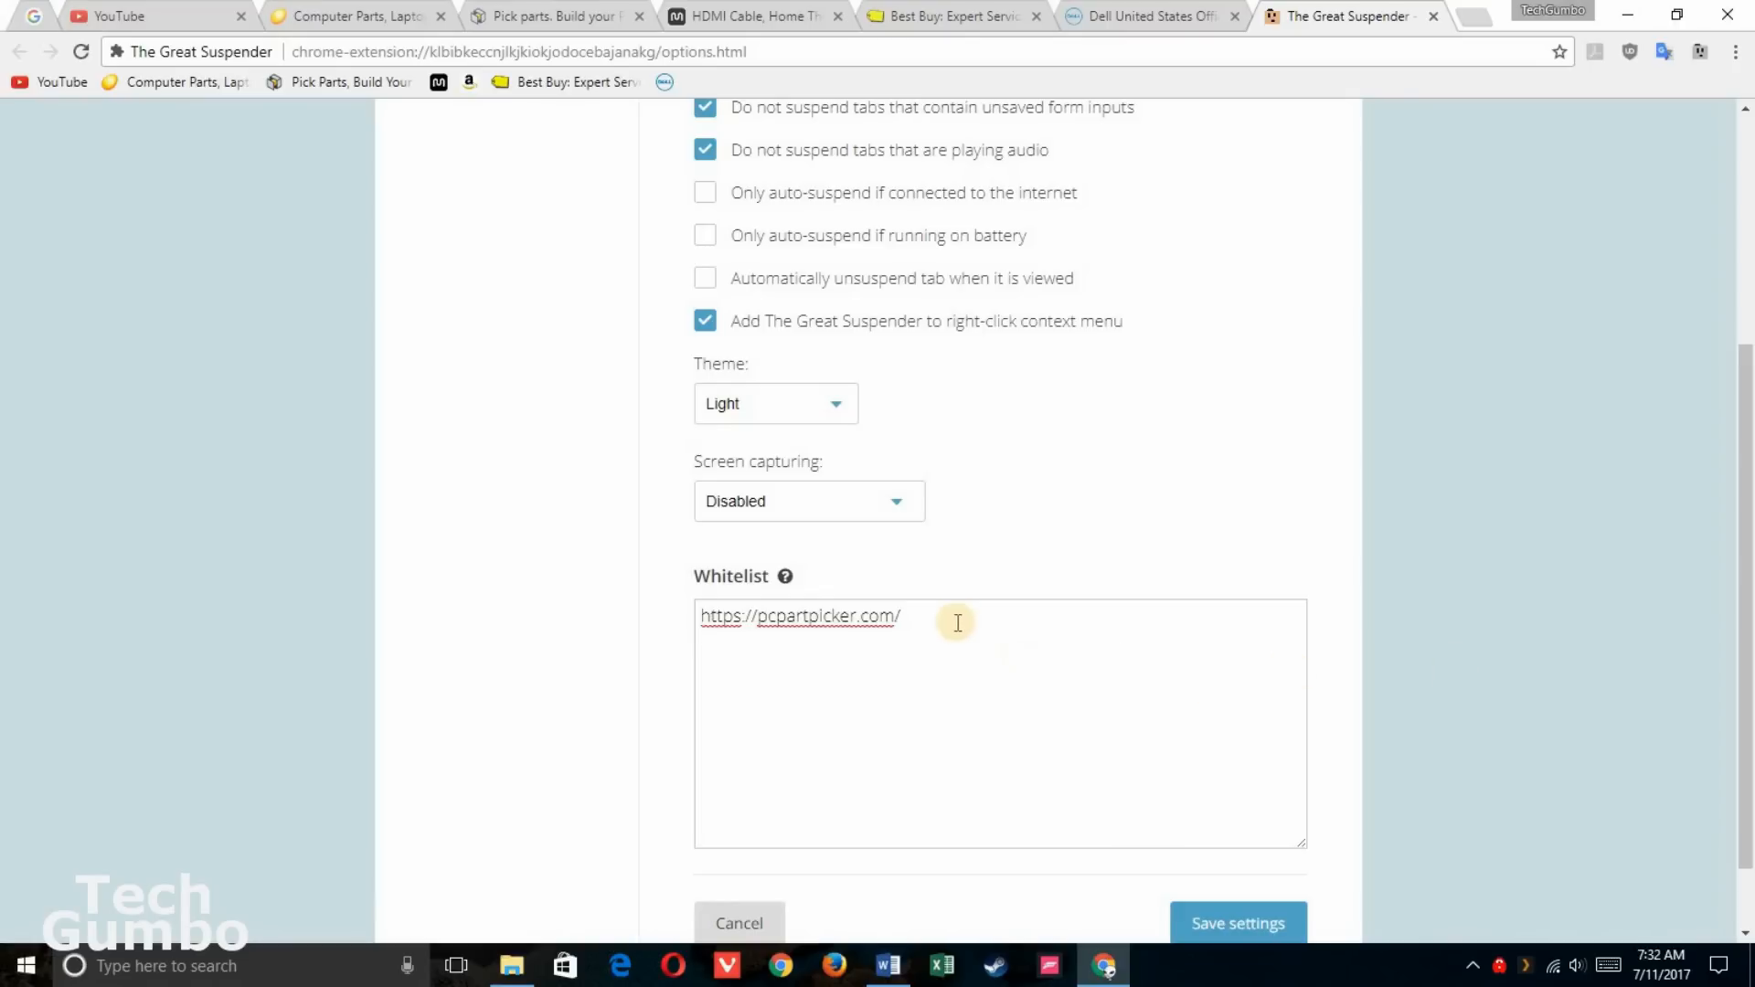
text(g)
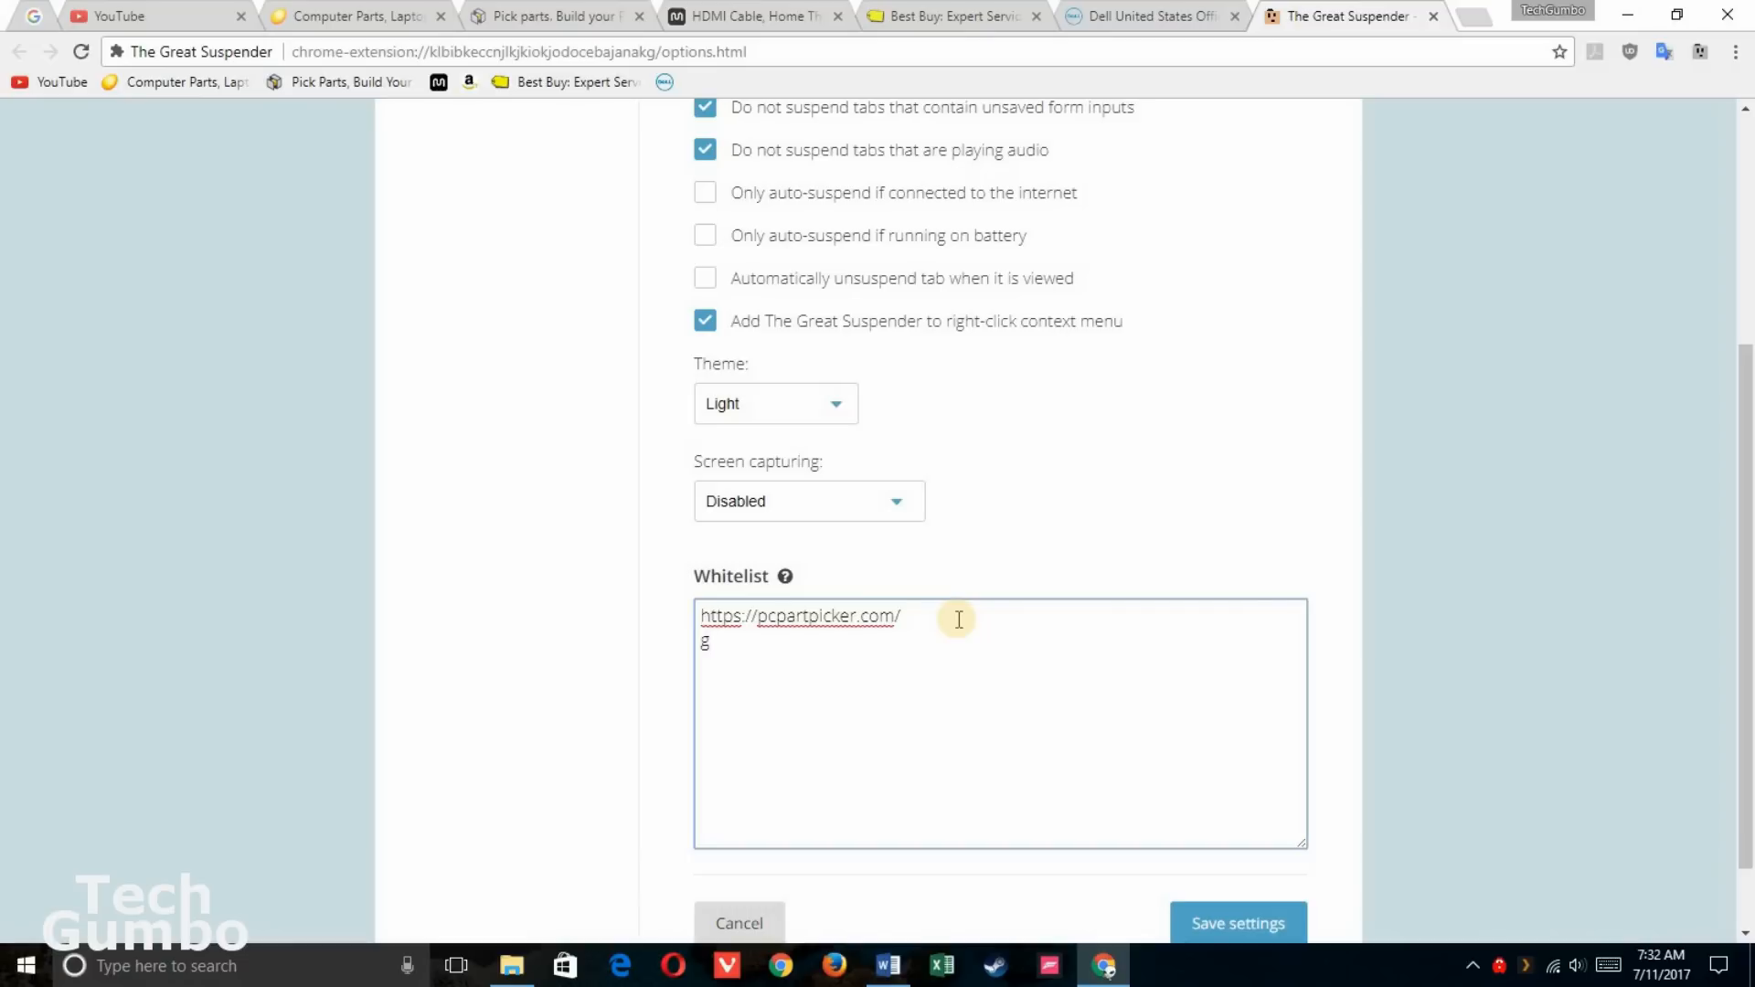
text(oogle.com)
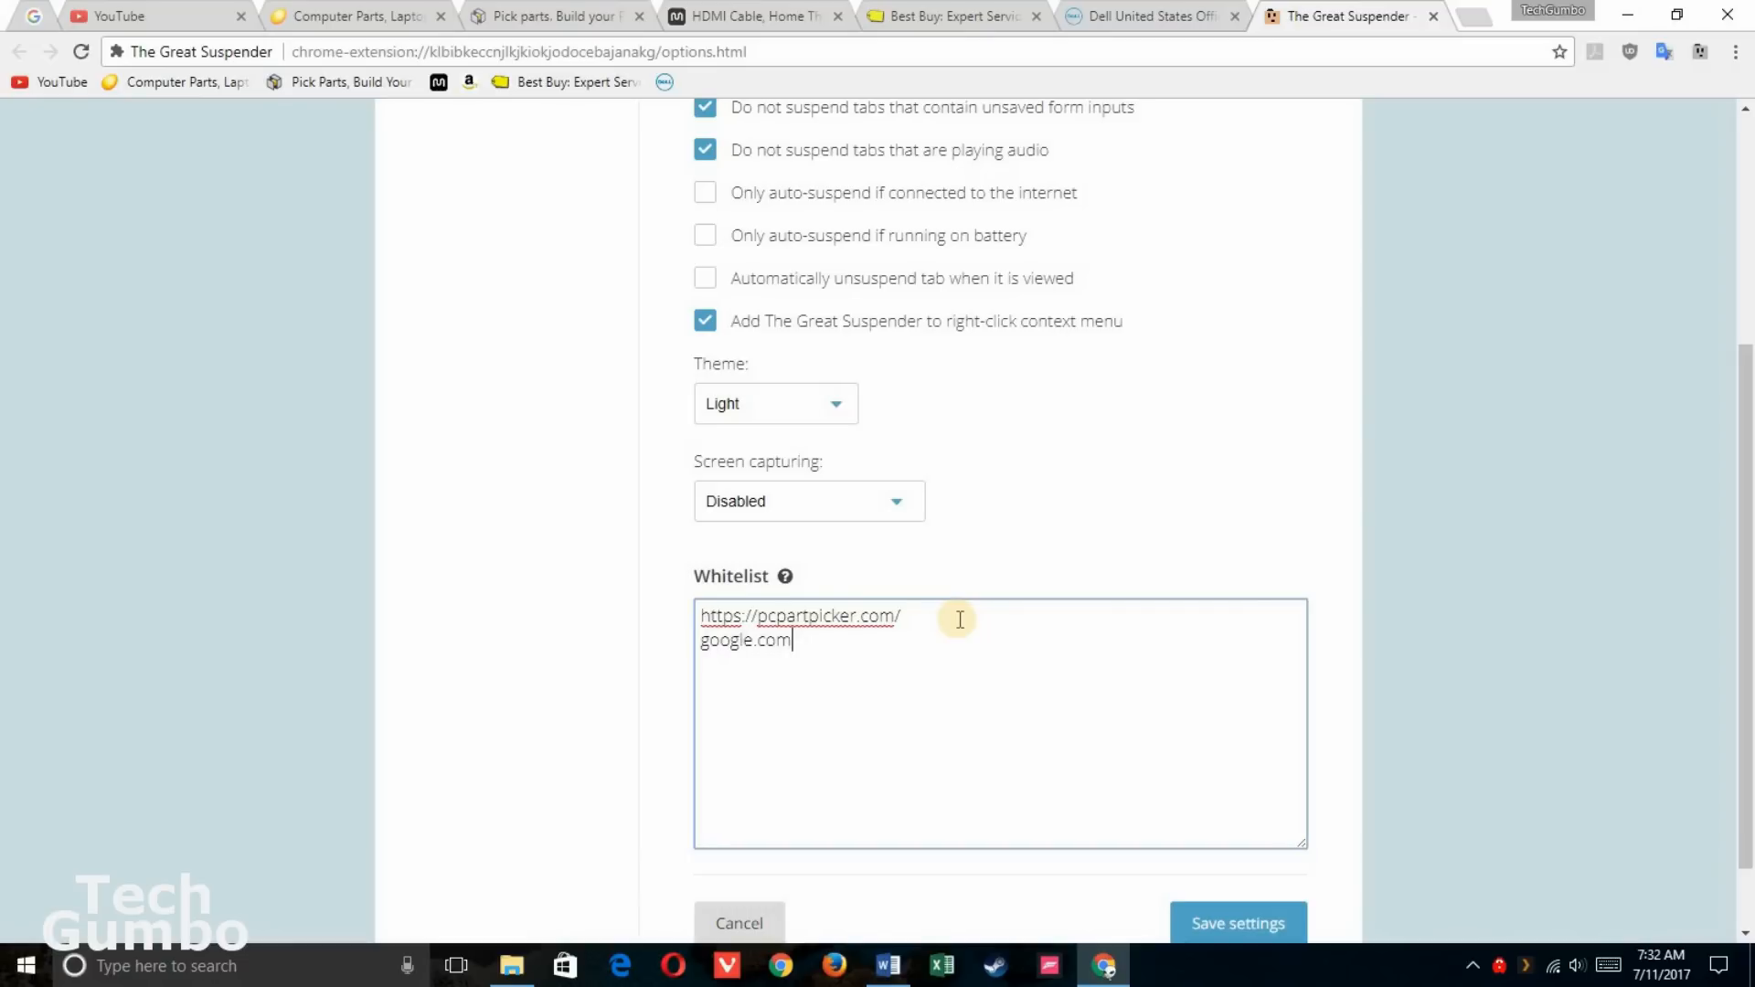
mouse_move(1447, 698)
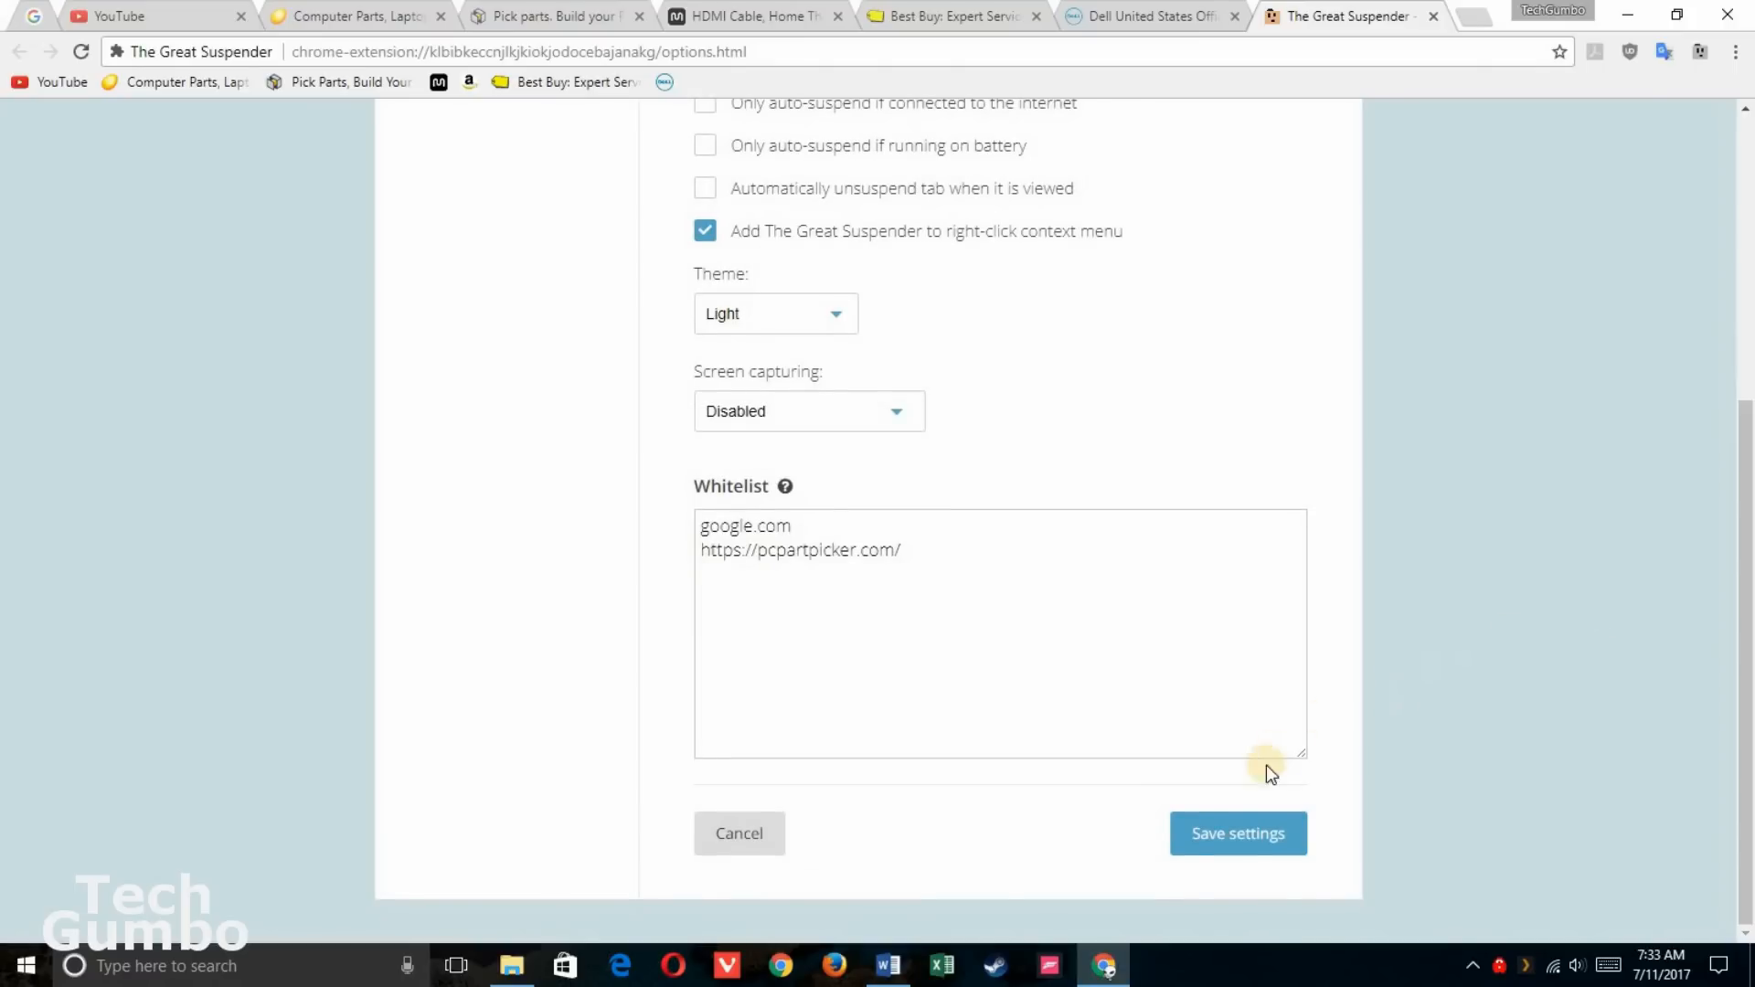
click(1237, 832)
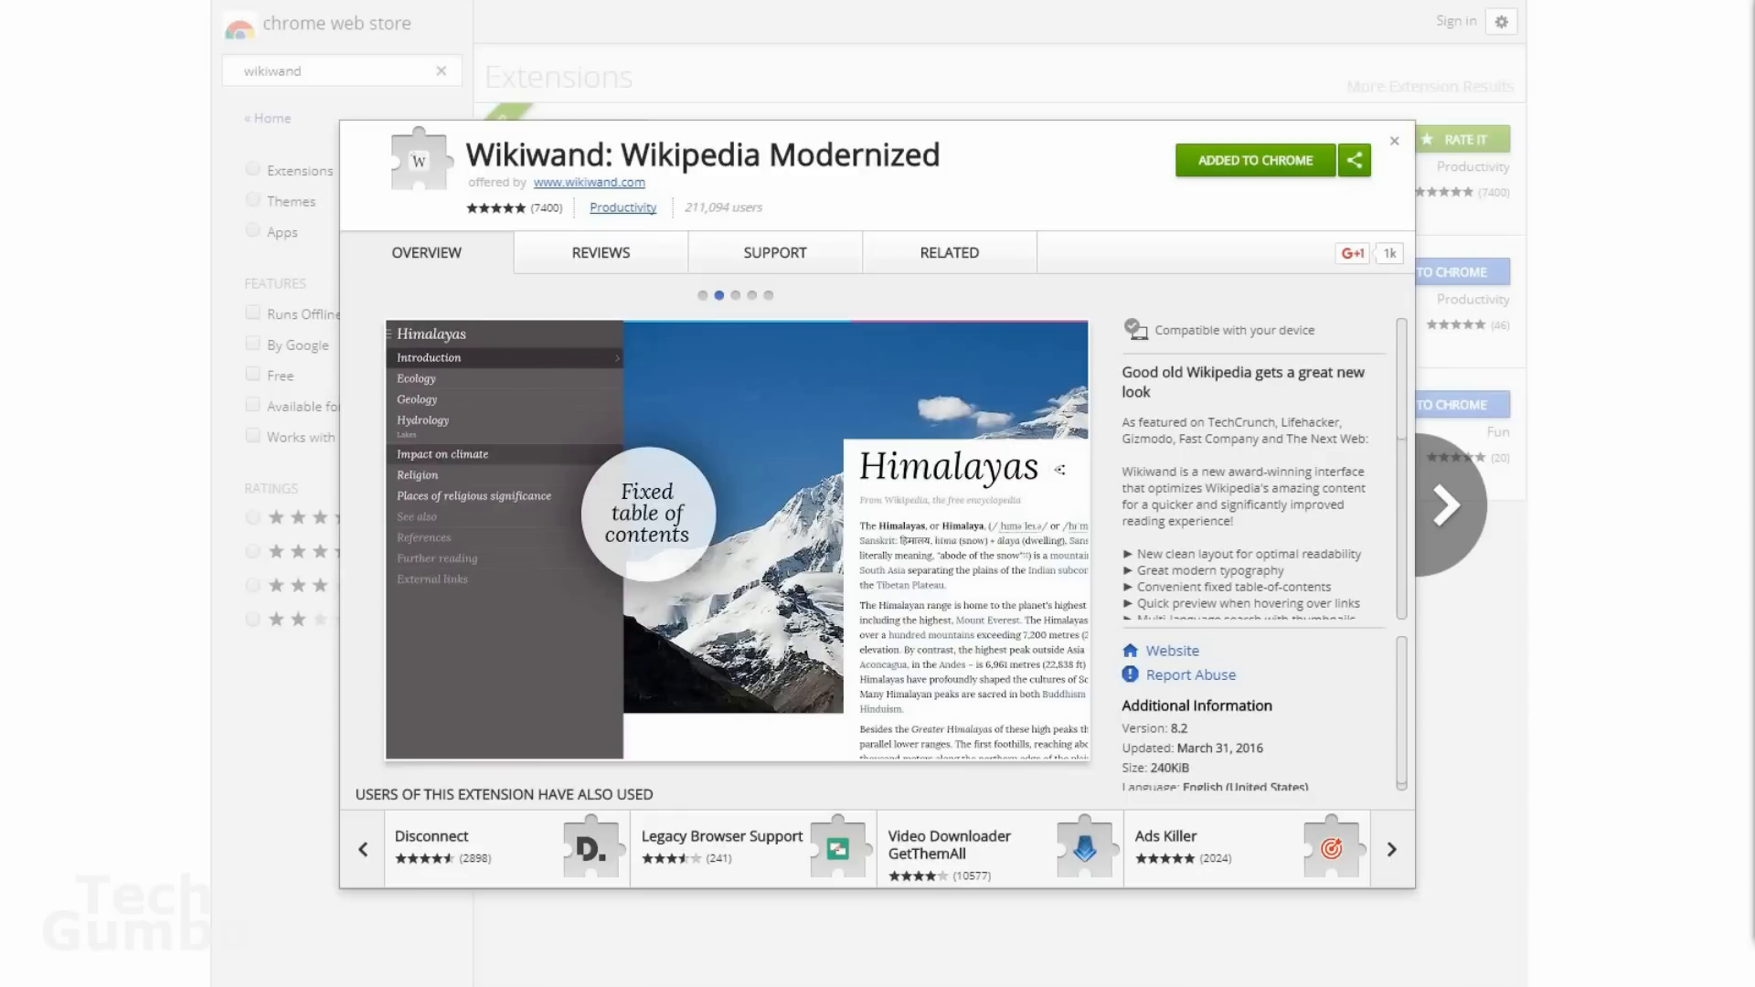
Step through the Wikiwand listing screenshots to the link-preview example.
click(1391, 848)
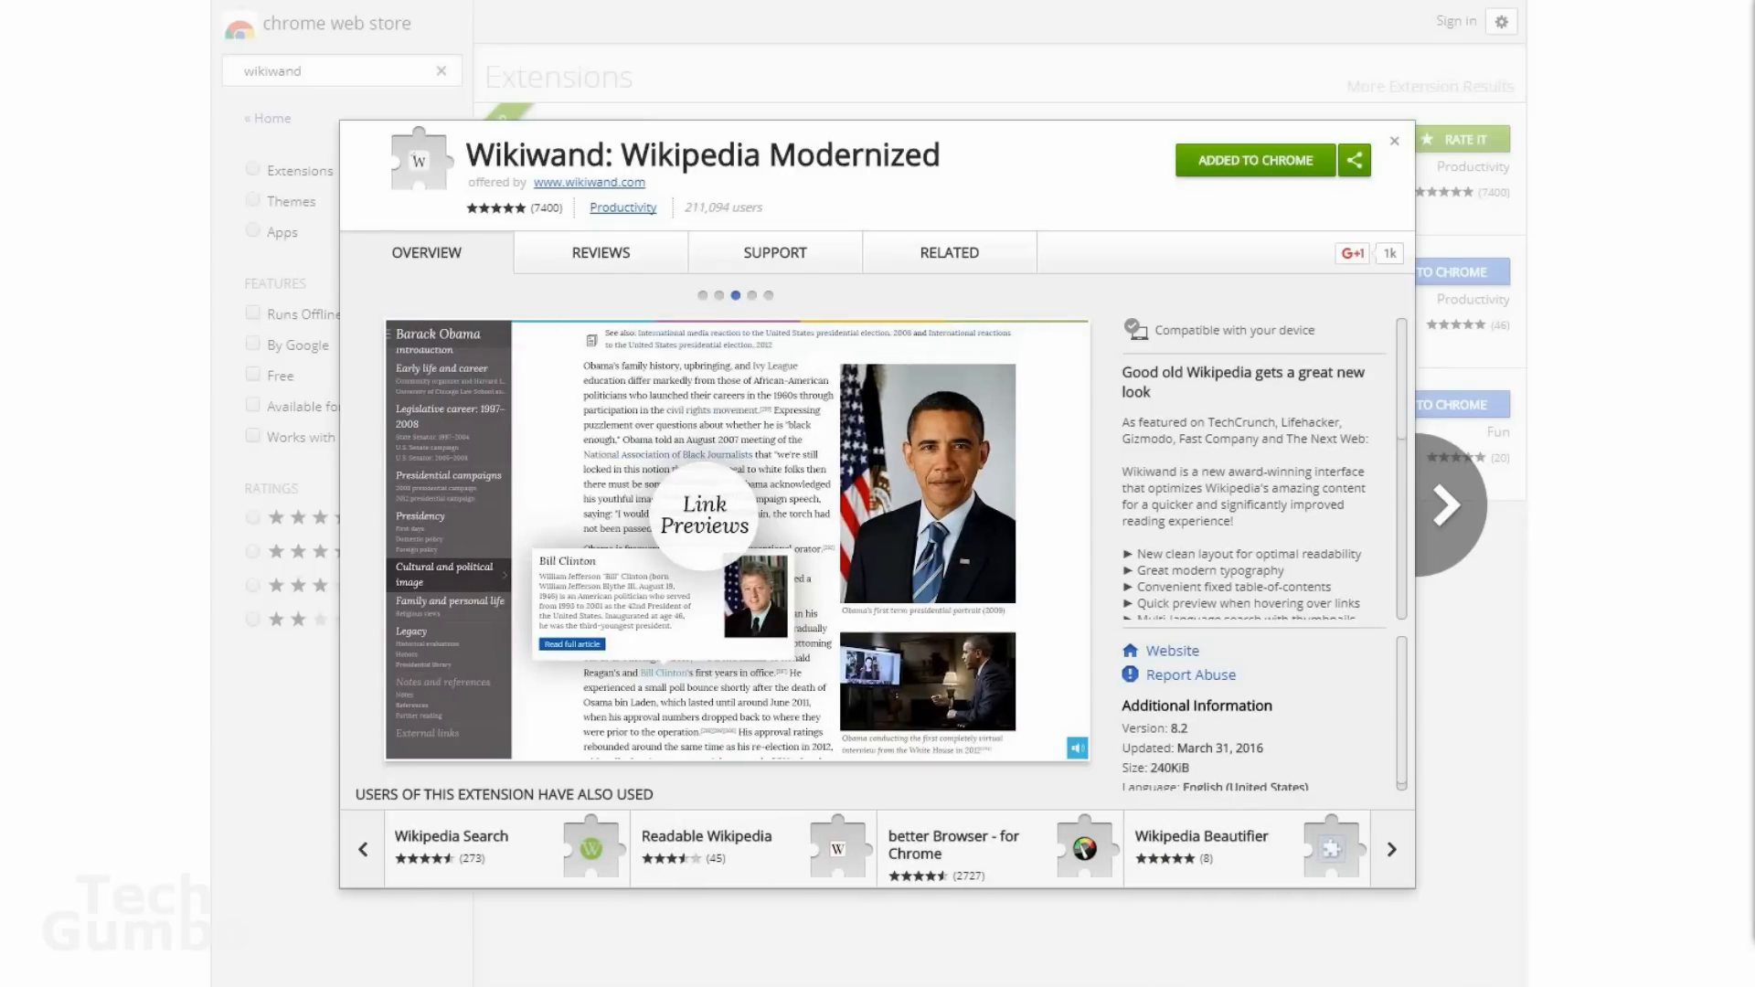
click(751, 295)
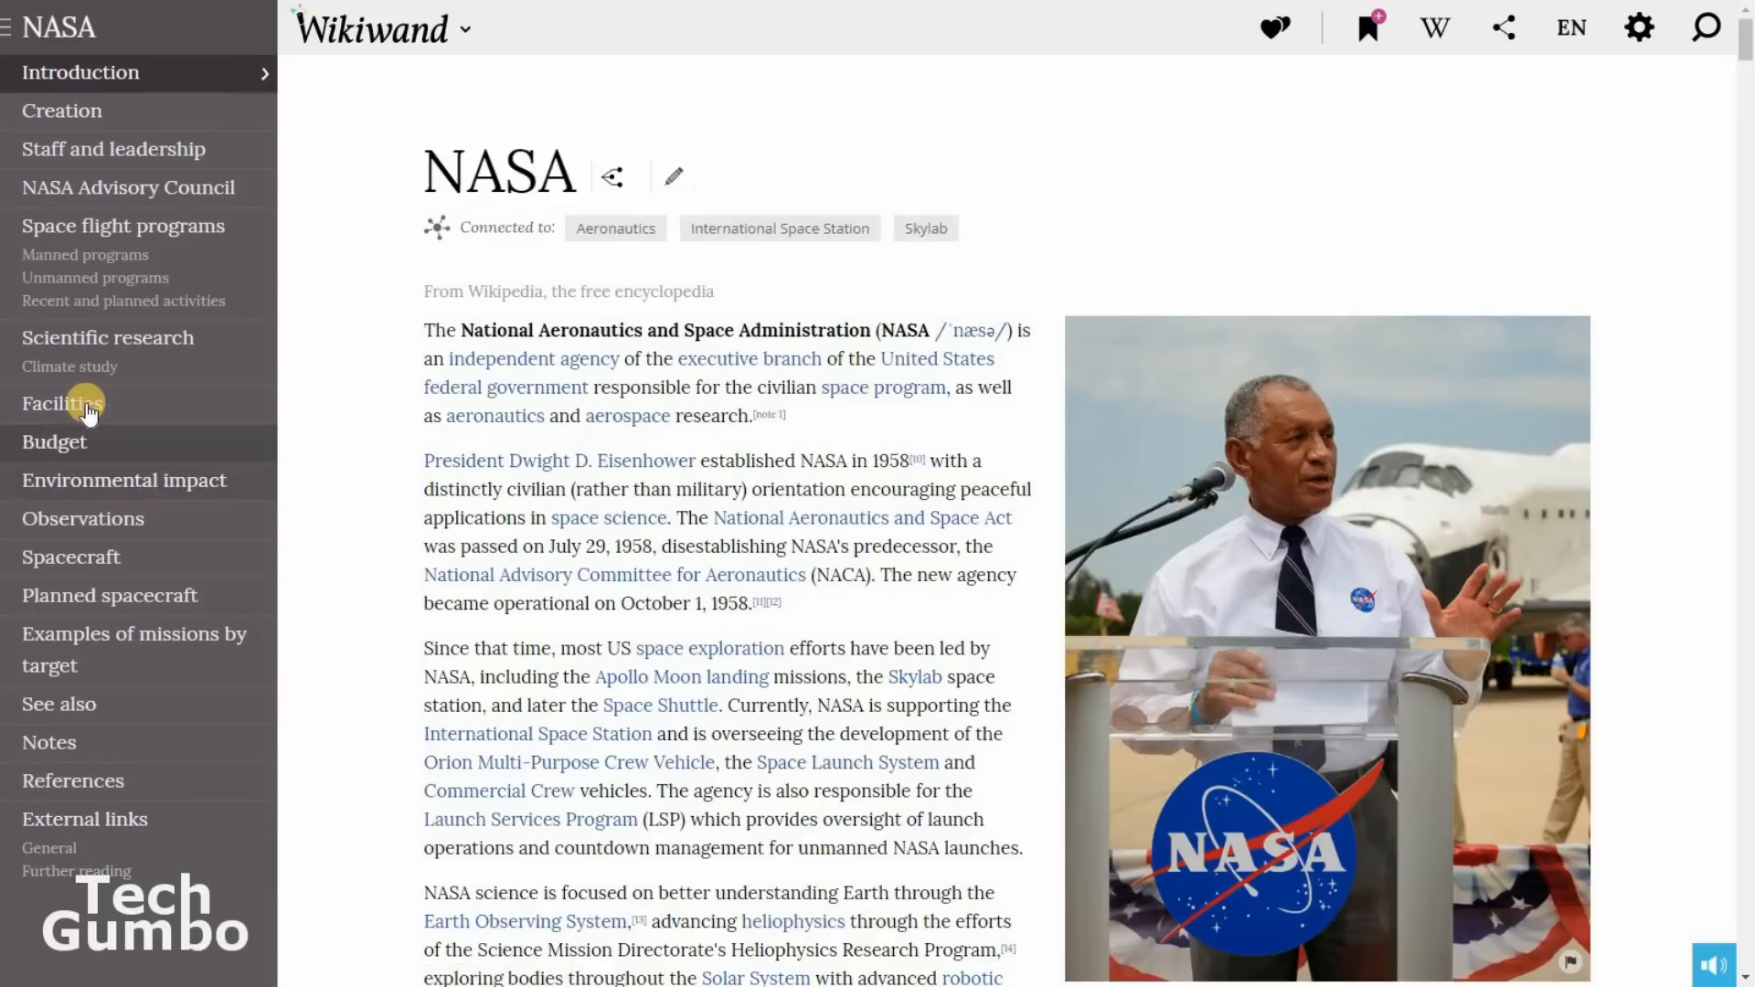
Jump to the NASA article's Facilities section and preview the Boeing 747 link.
click(63, 403)
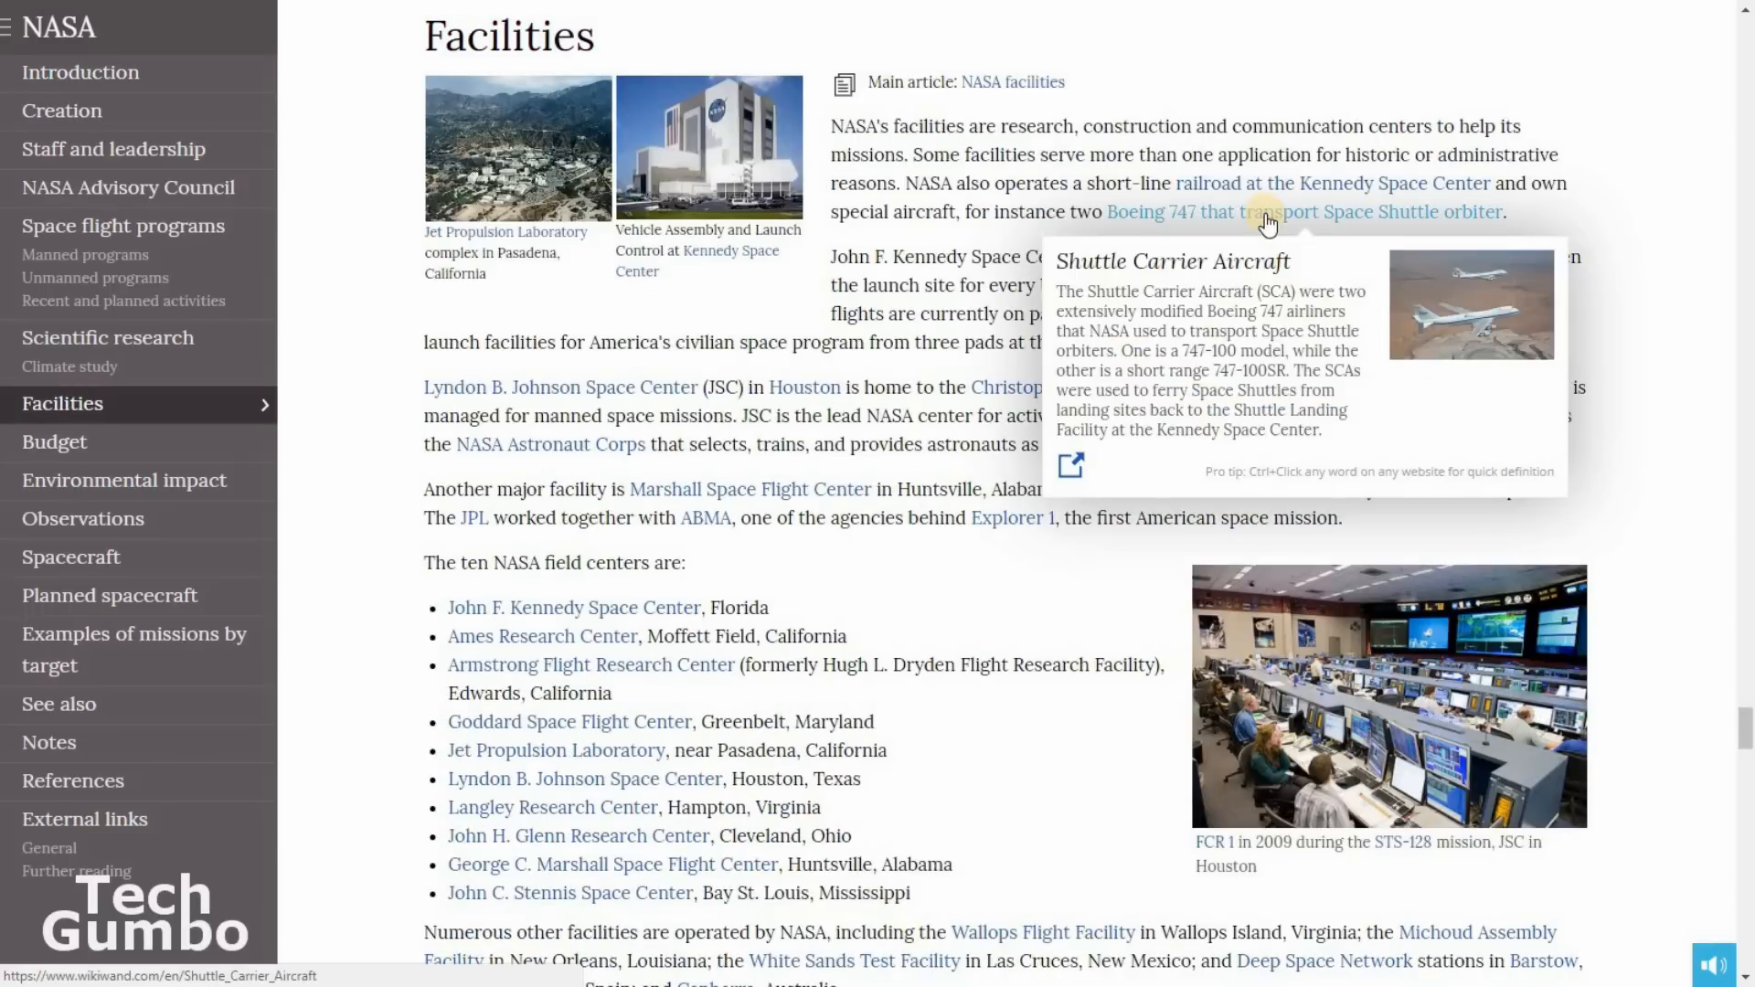
click(80, 71)
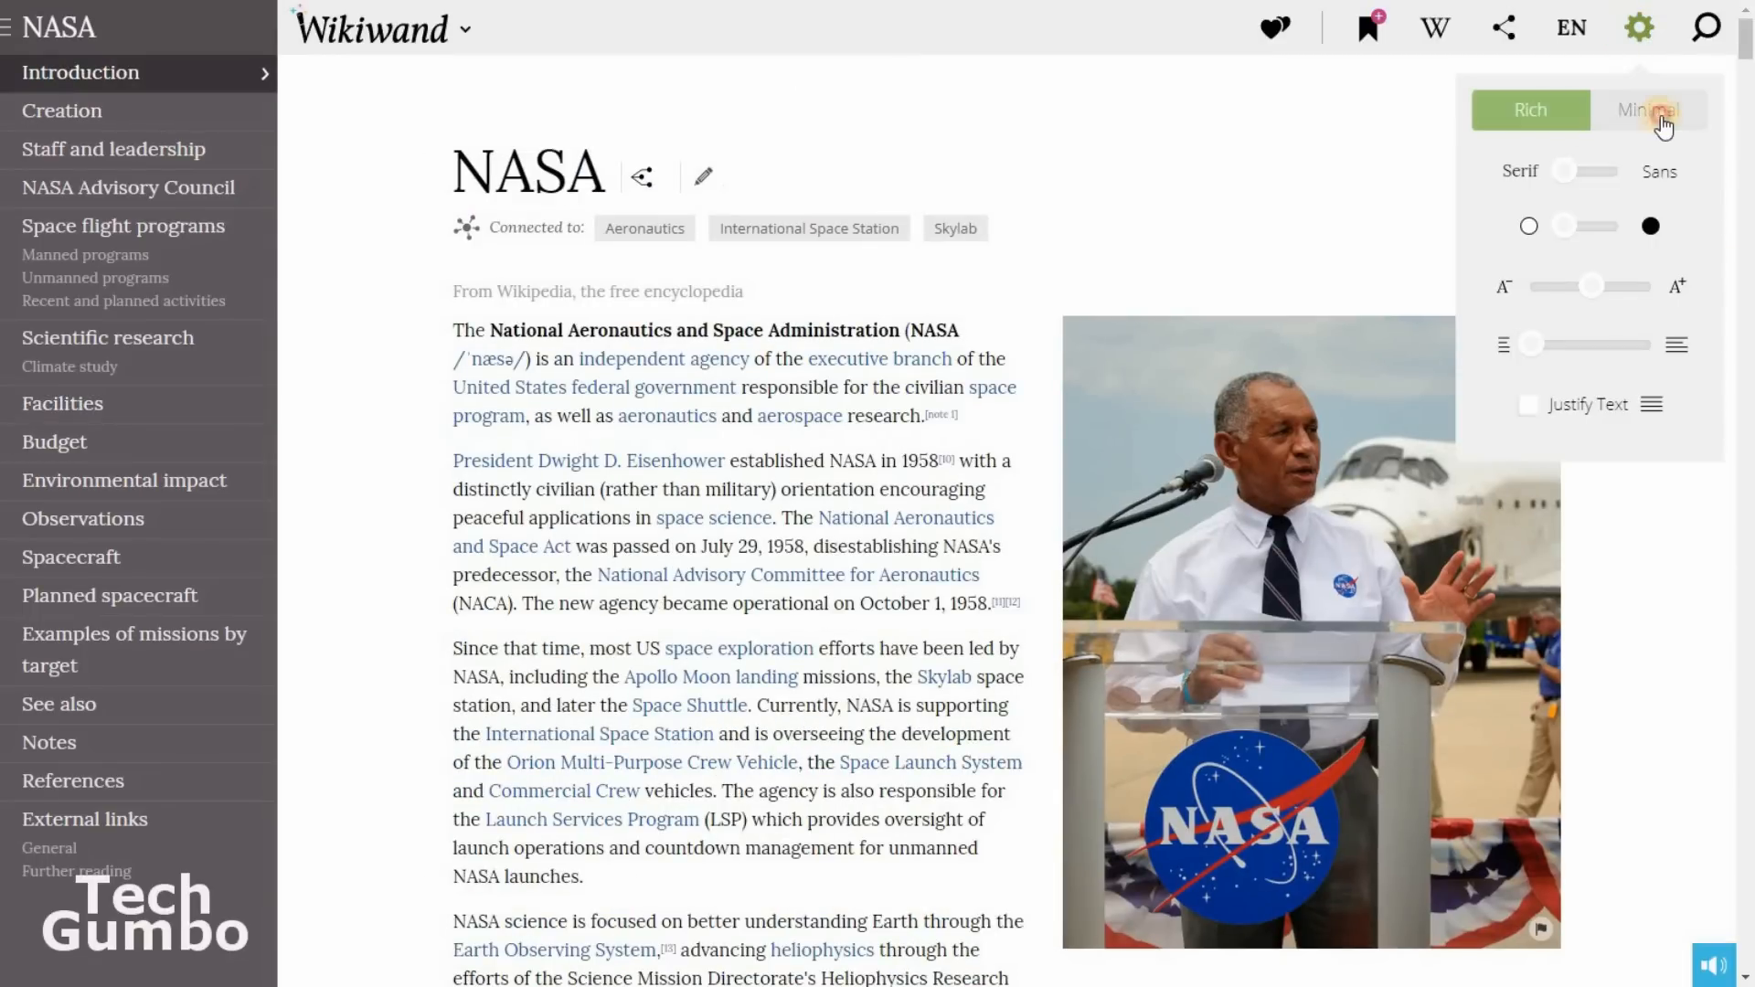
Switch the NASA article to Wikiwand's Minimal layout and adjust the text size slider.
click(1647, 110)
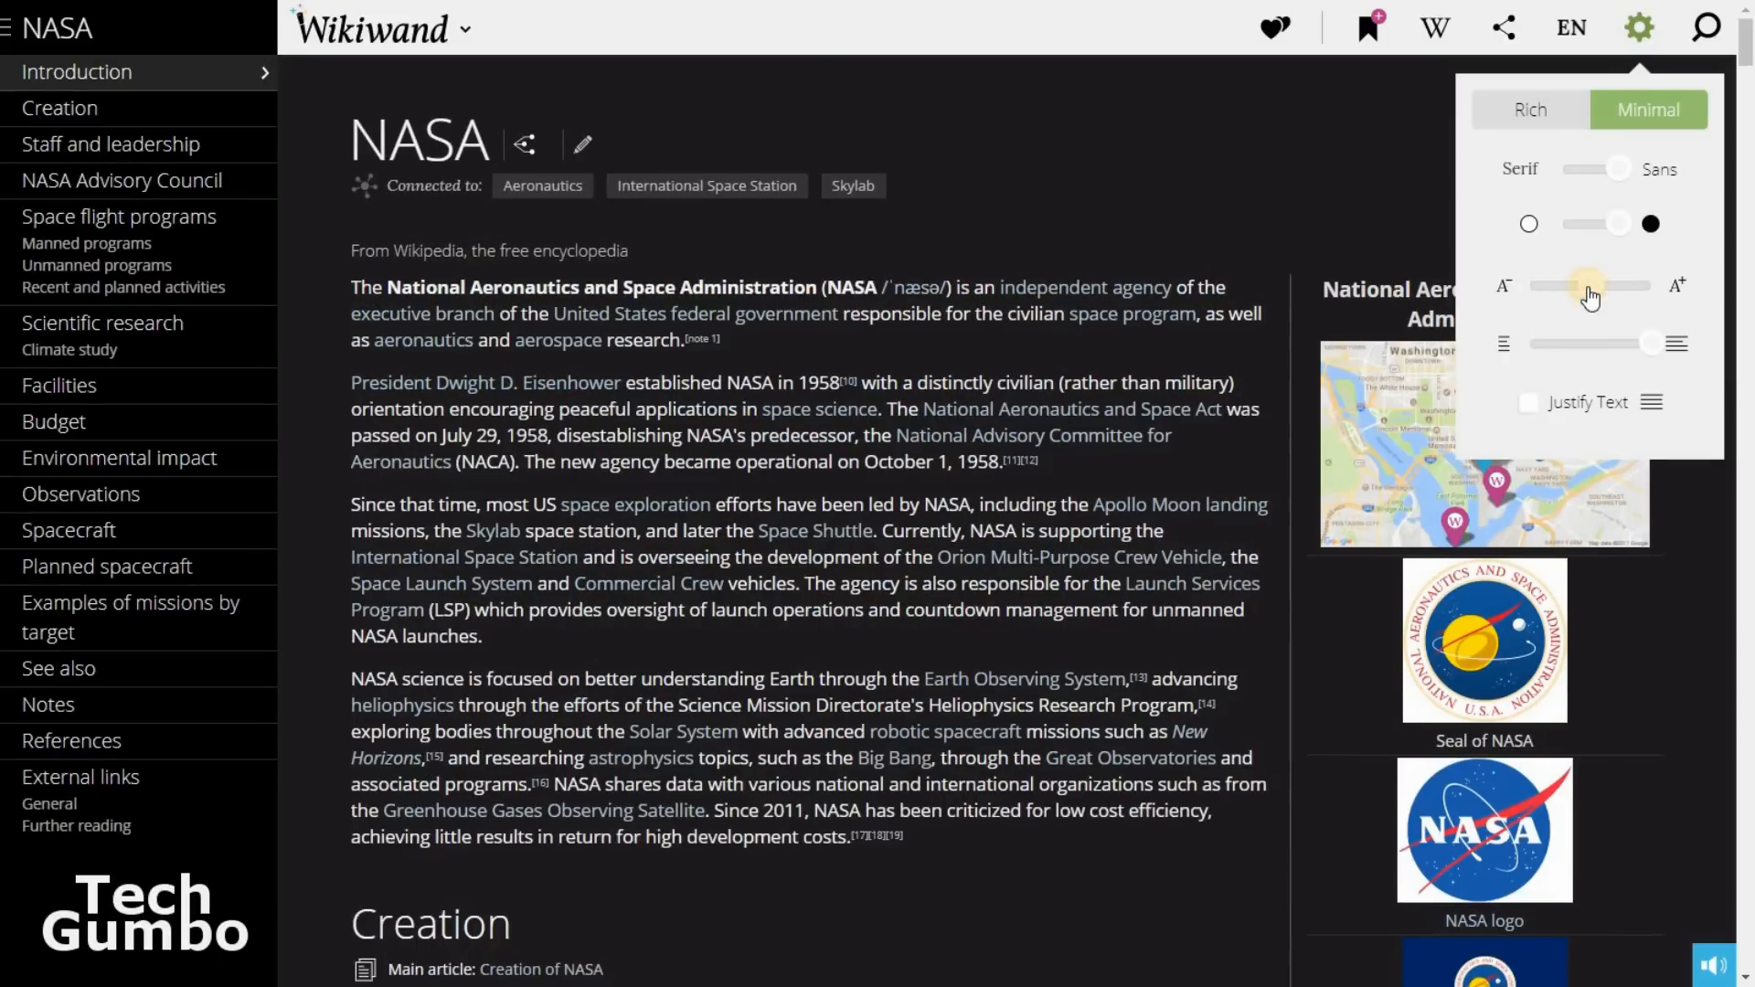
drag(1585, 285, 1595, 344)
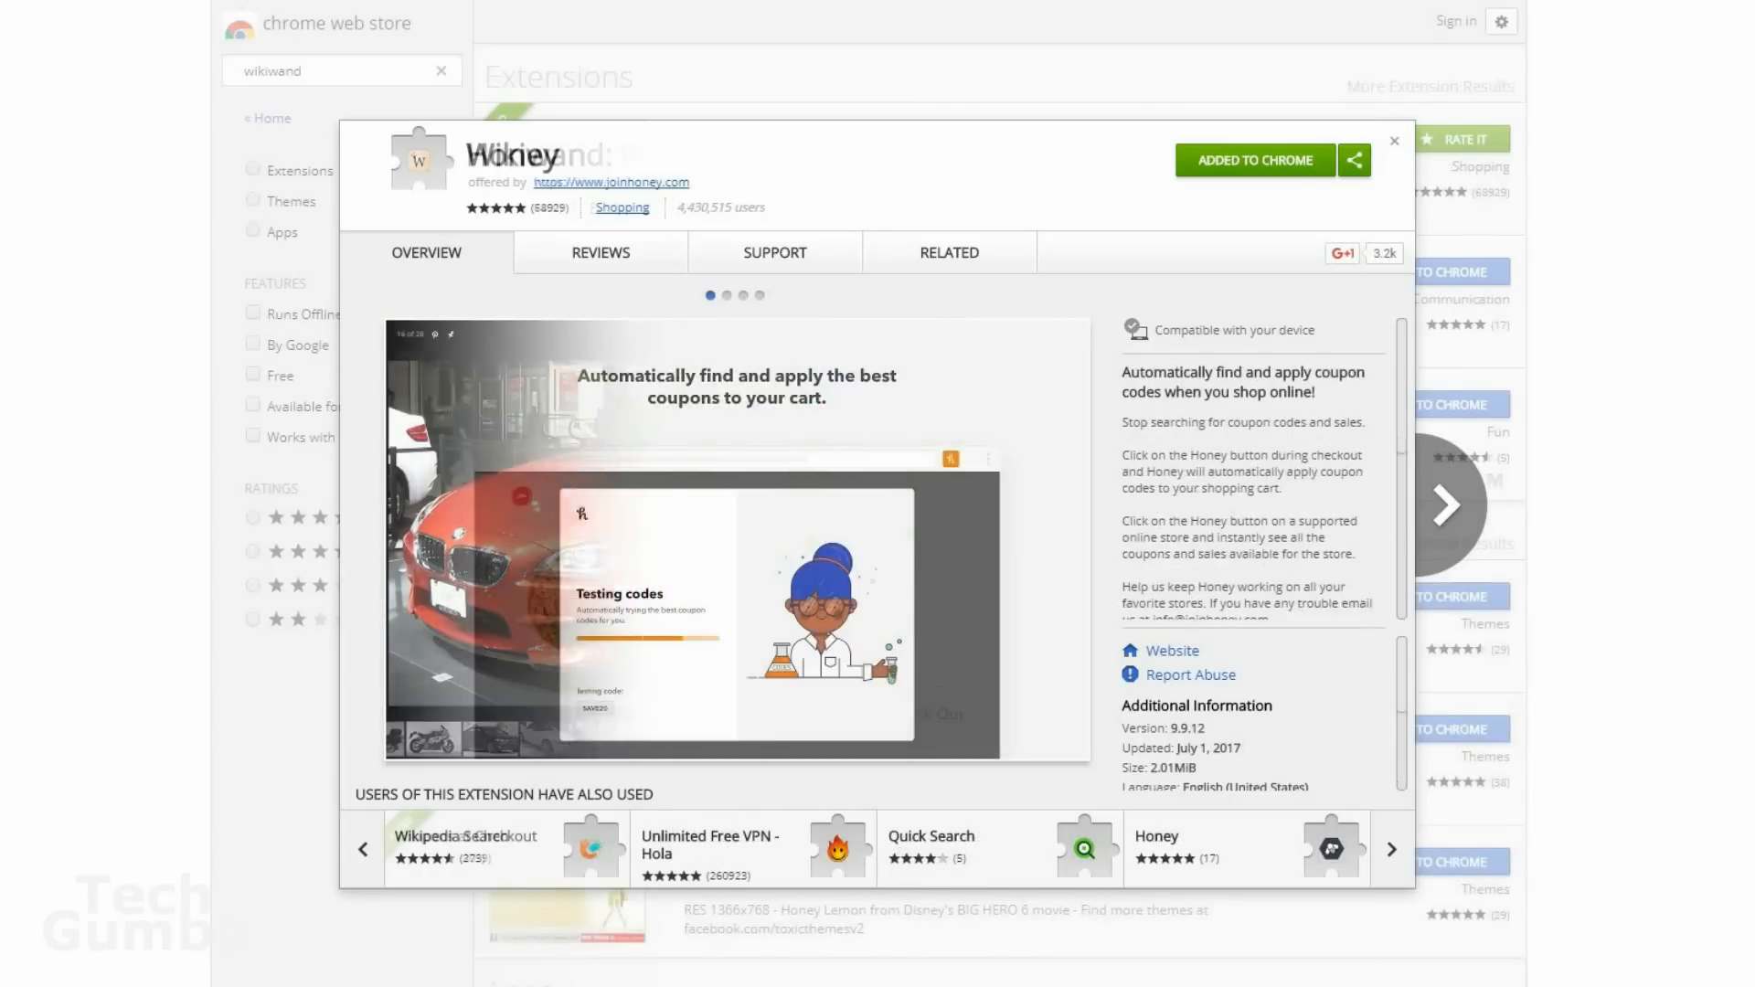
View the Honey extension's details page in the Chrome Web Store.
click(725, 295)
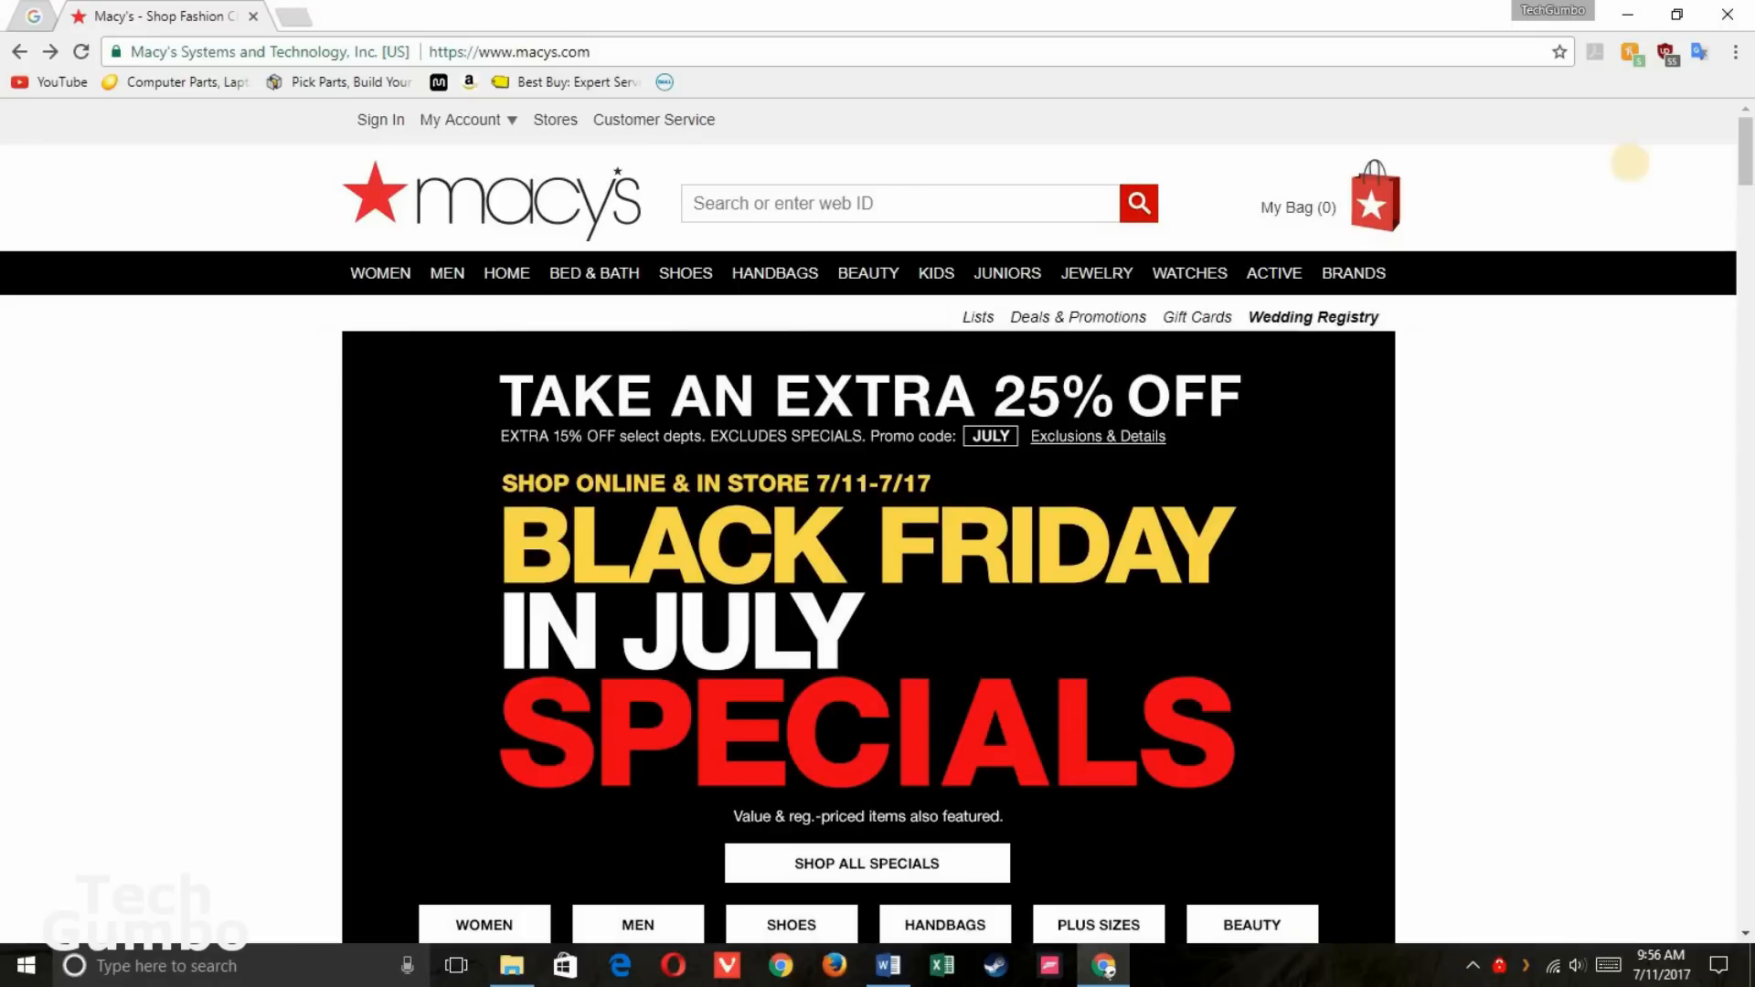
Test Honey's coupon codes on the Macy's shoe bag and continue to checkout.
click(1629, 53)
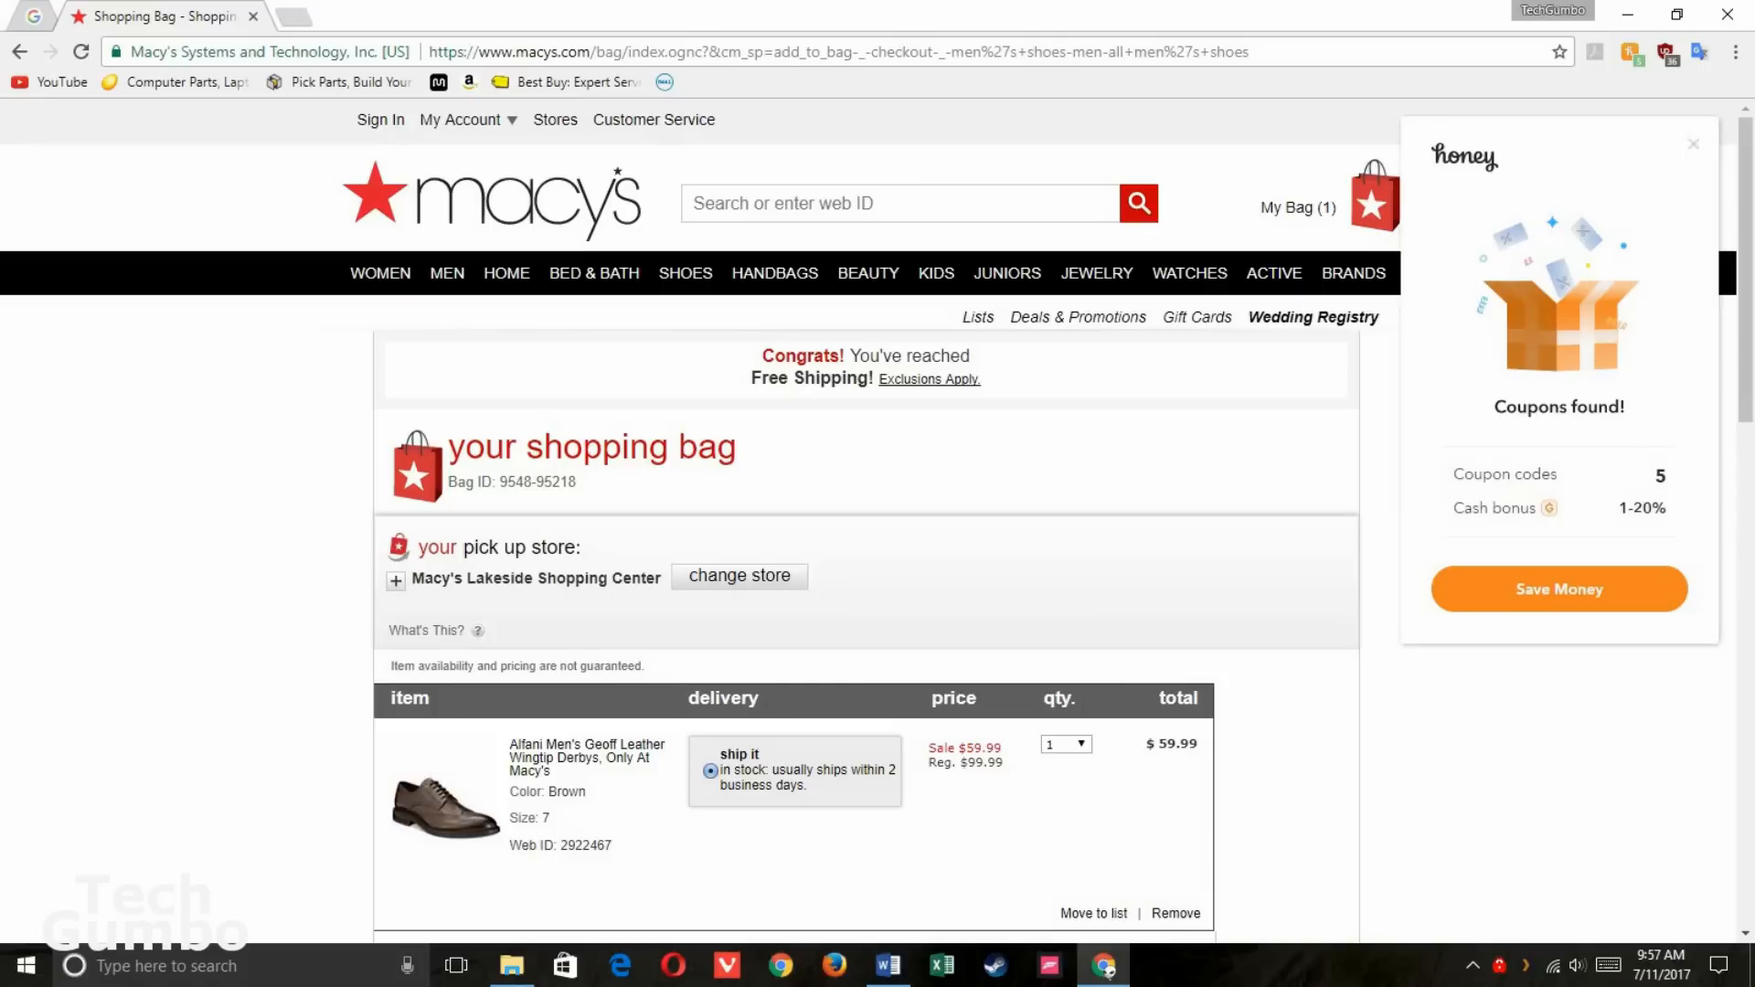
mouse_move(1719, 824)
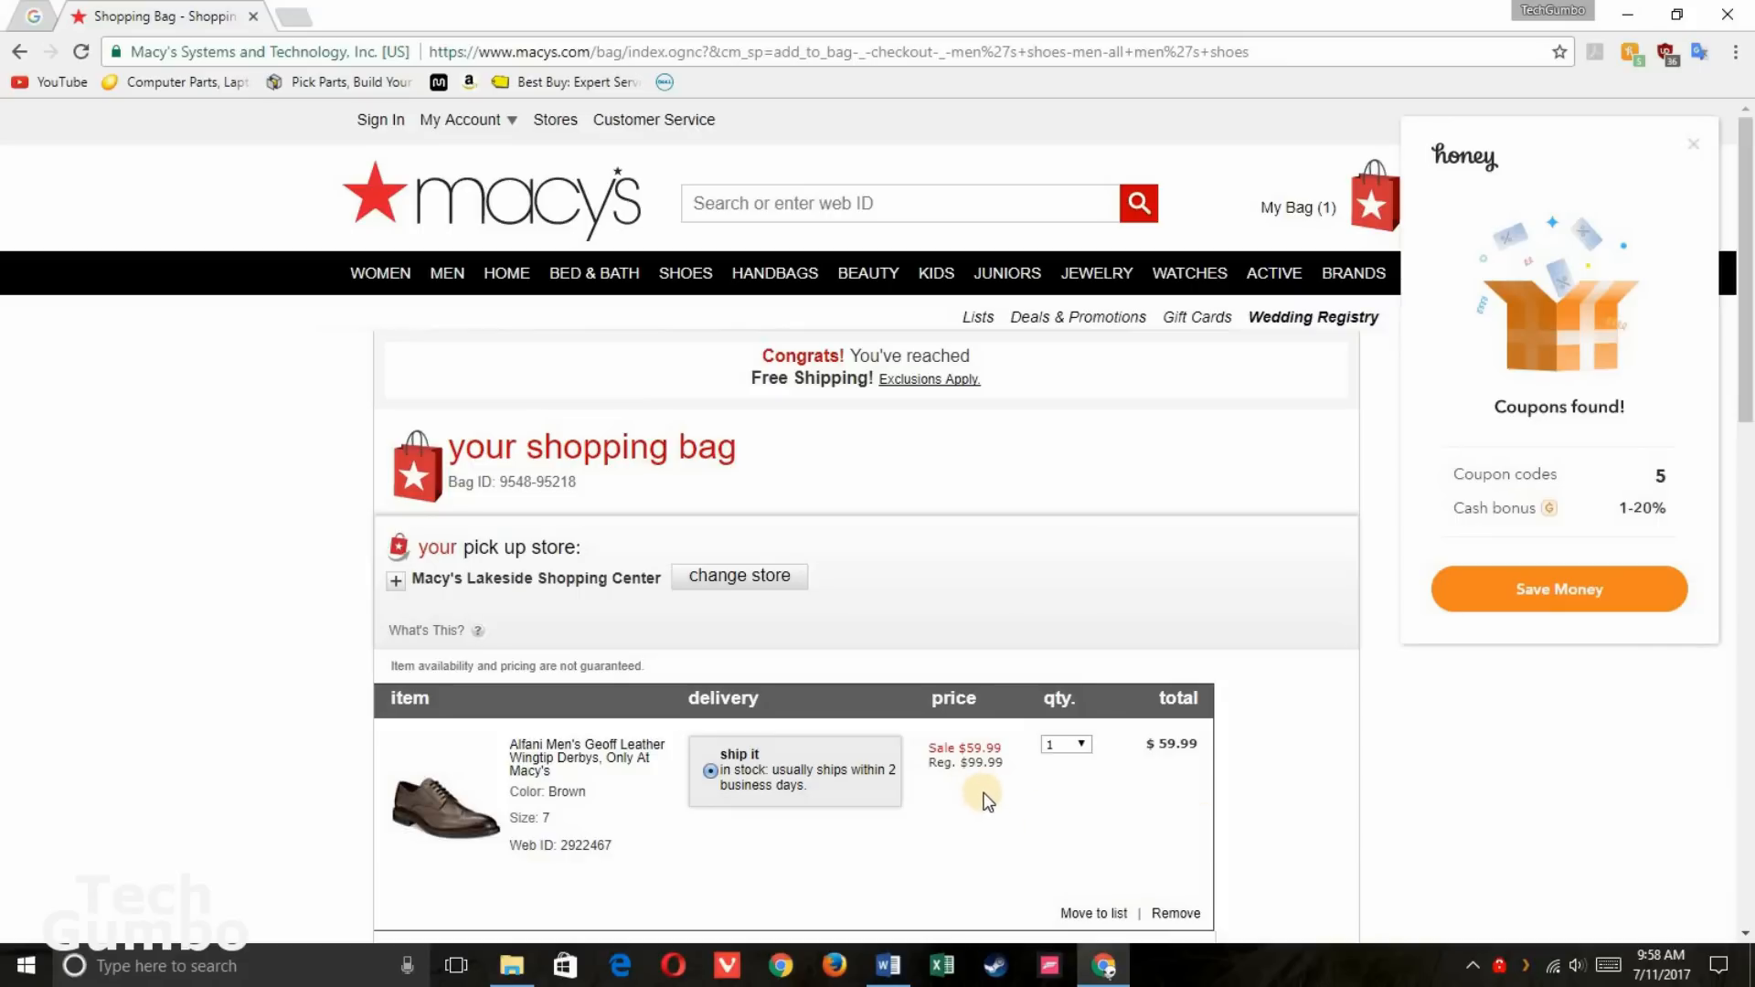
mouse_move(1570, 804)
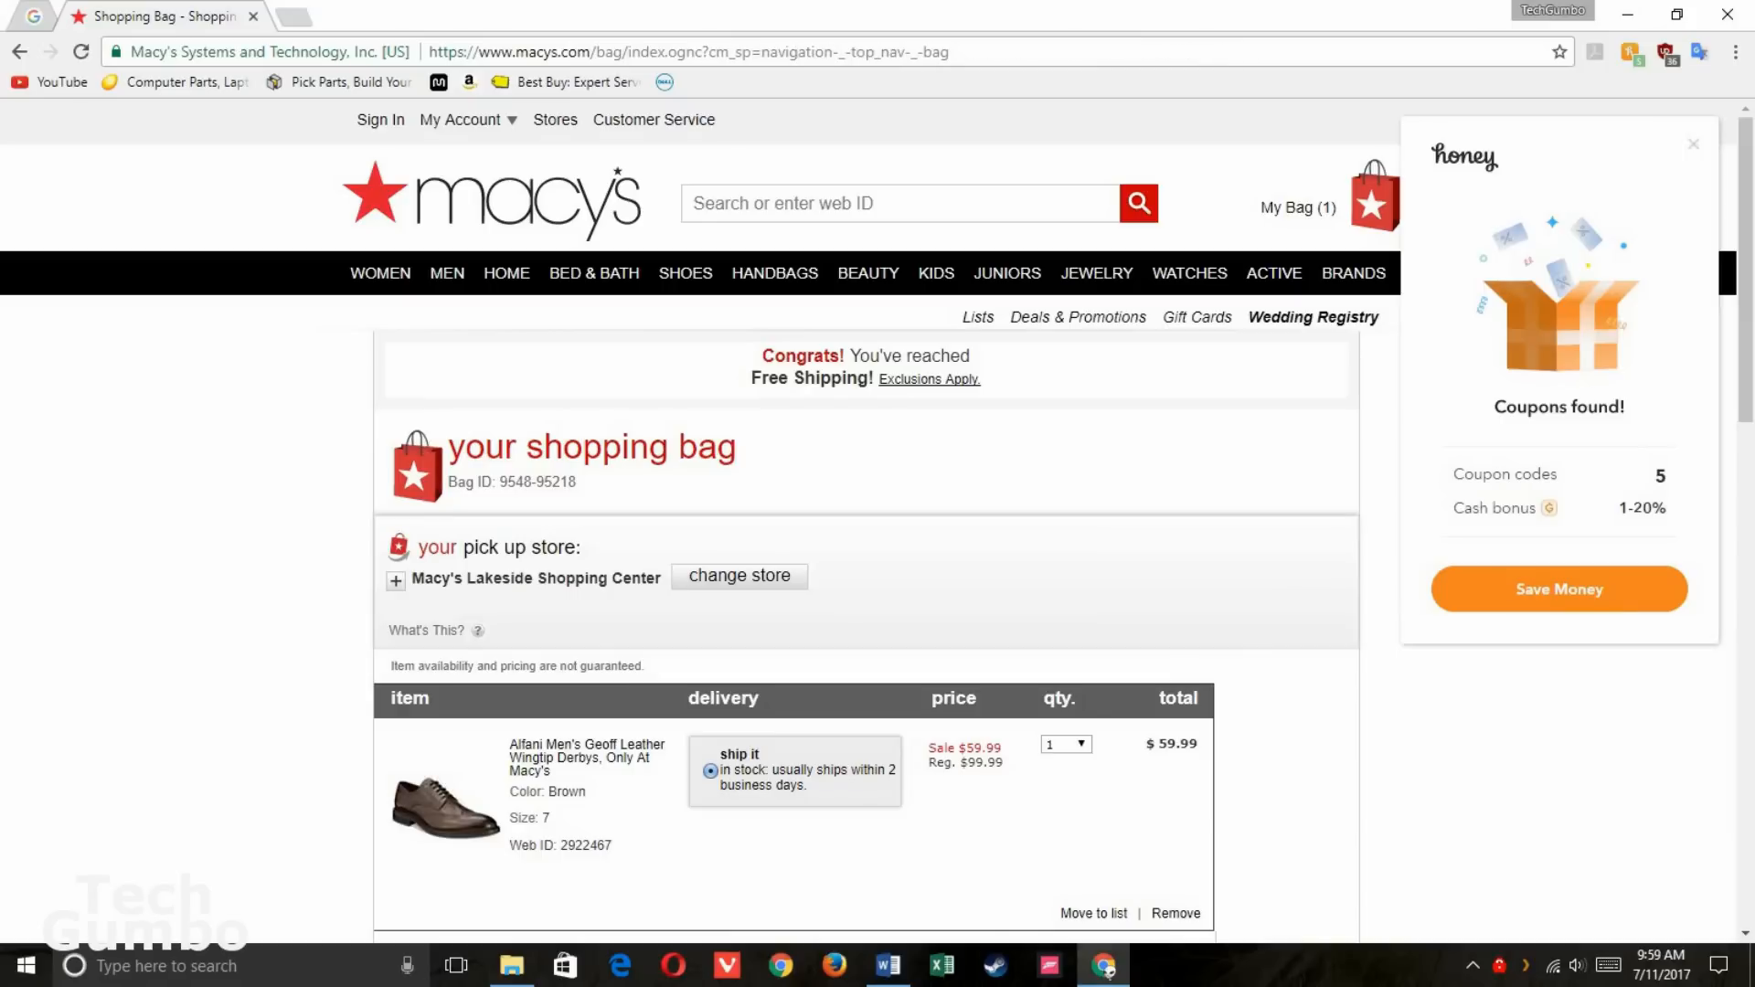
click(1557, 589)
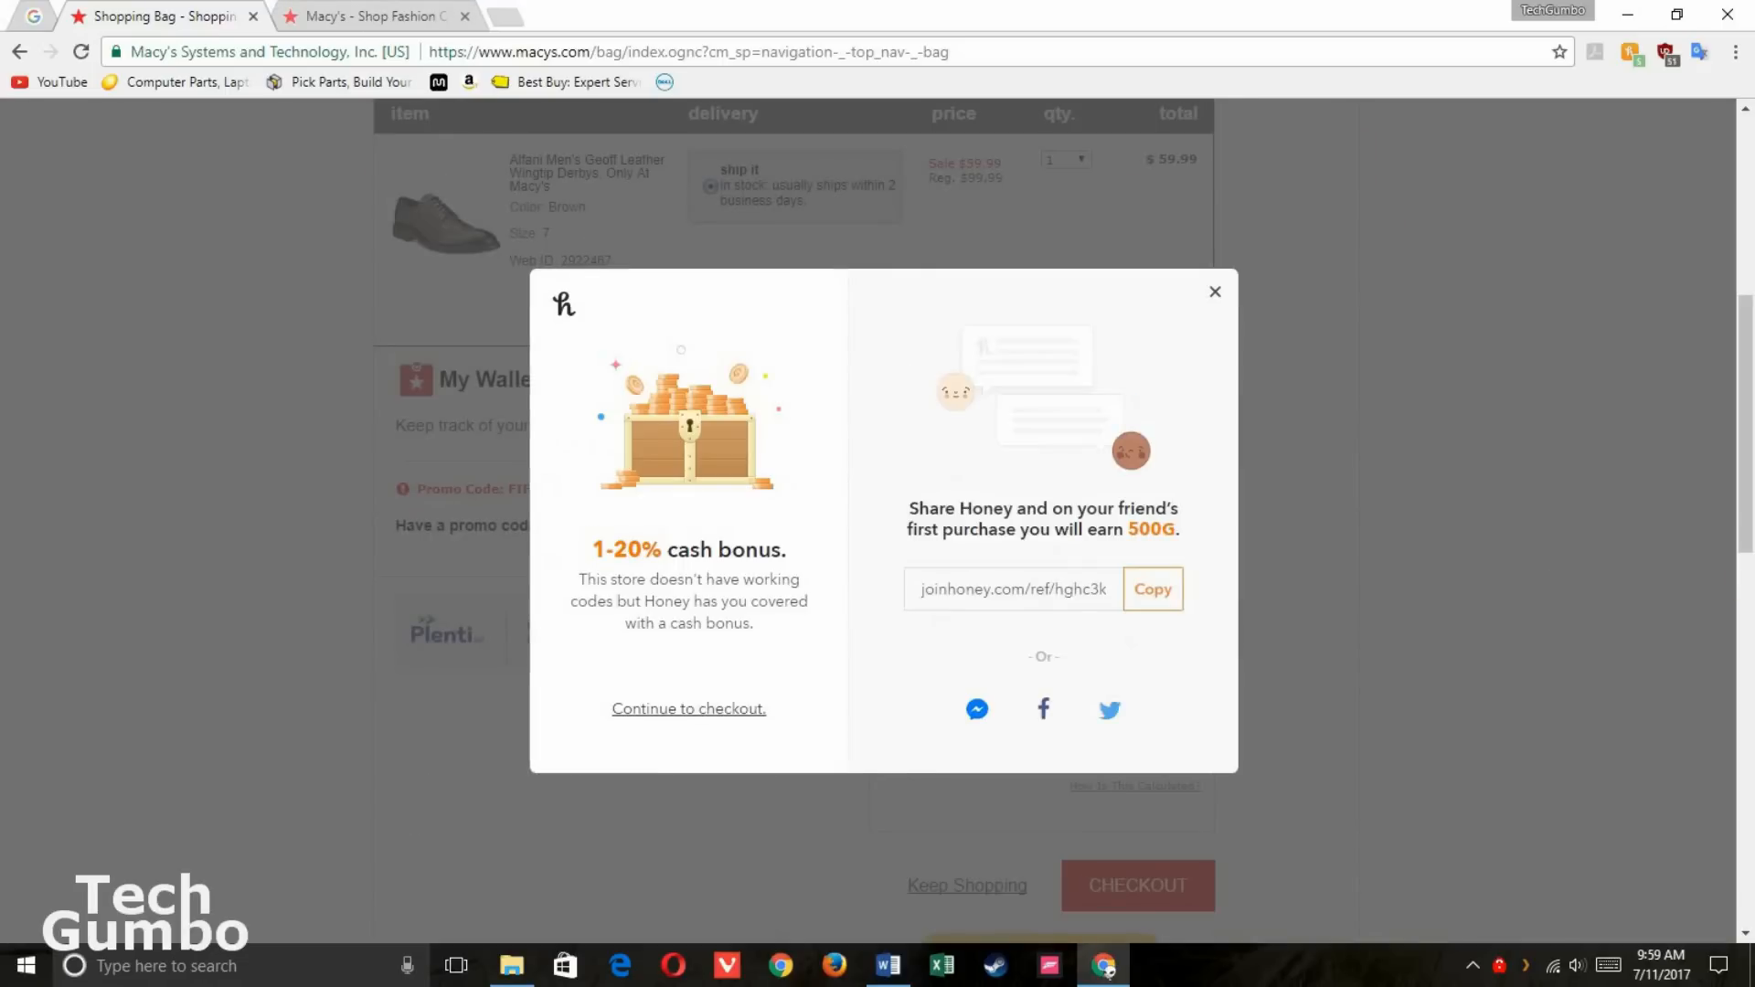
click(464, 16)
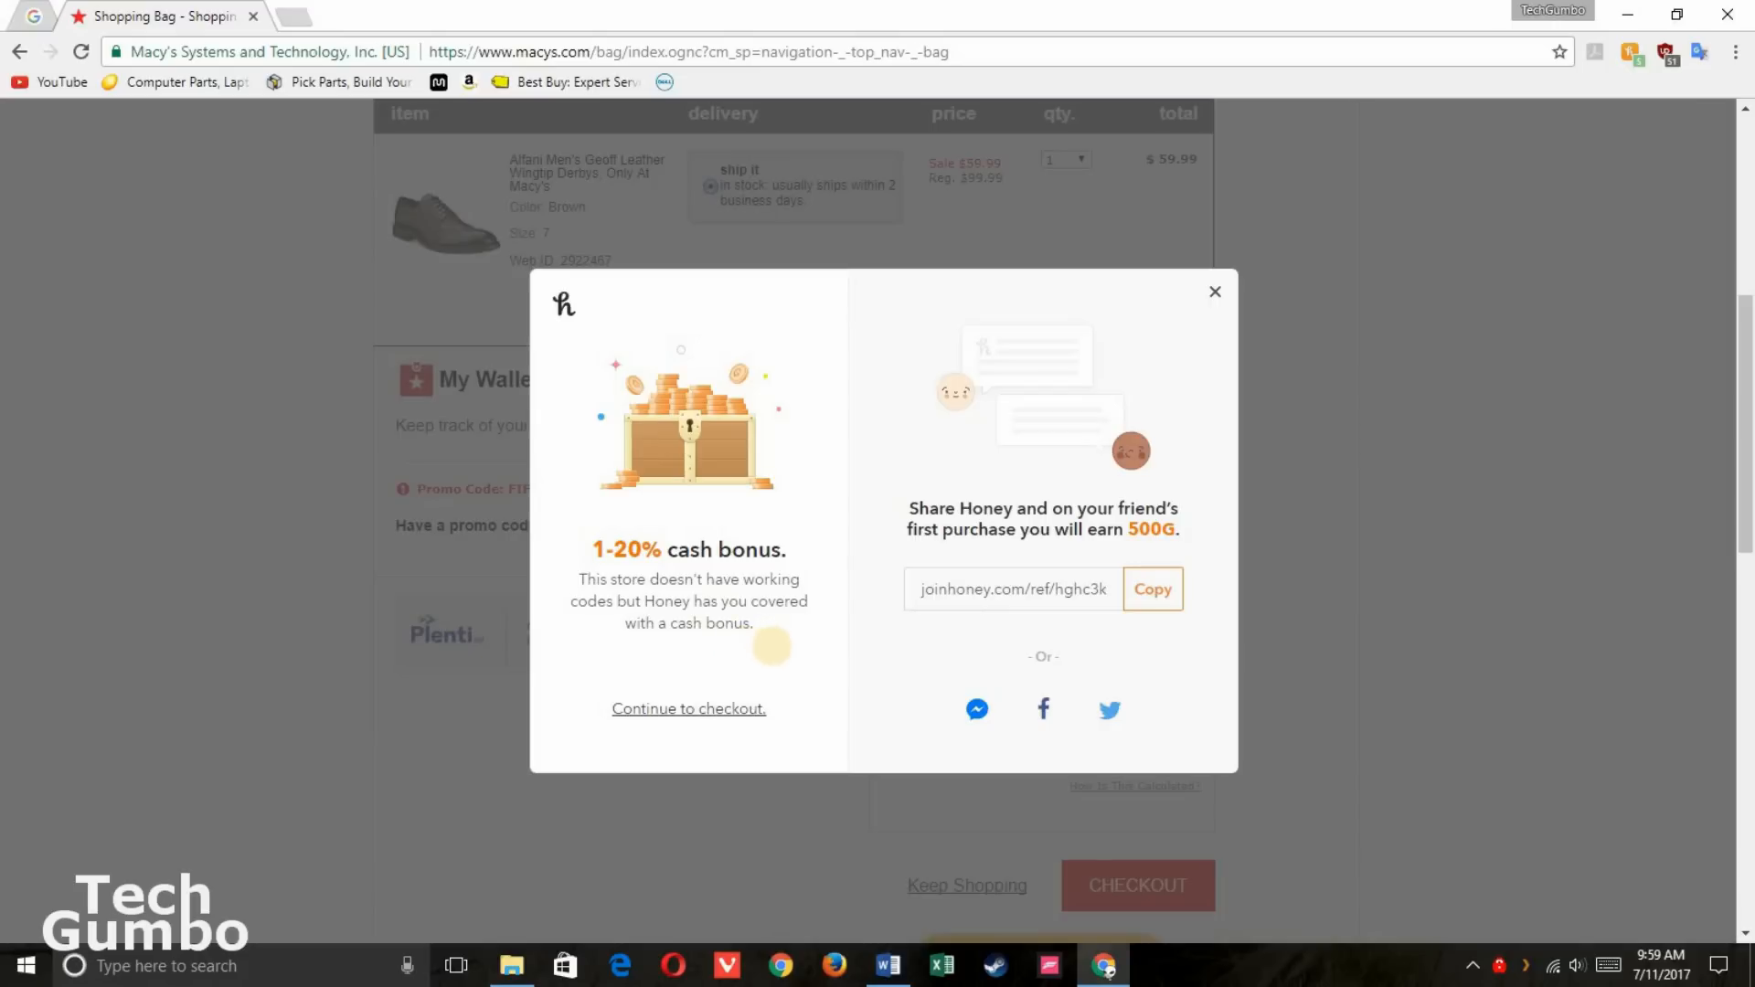
mouse_move(770, 669)
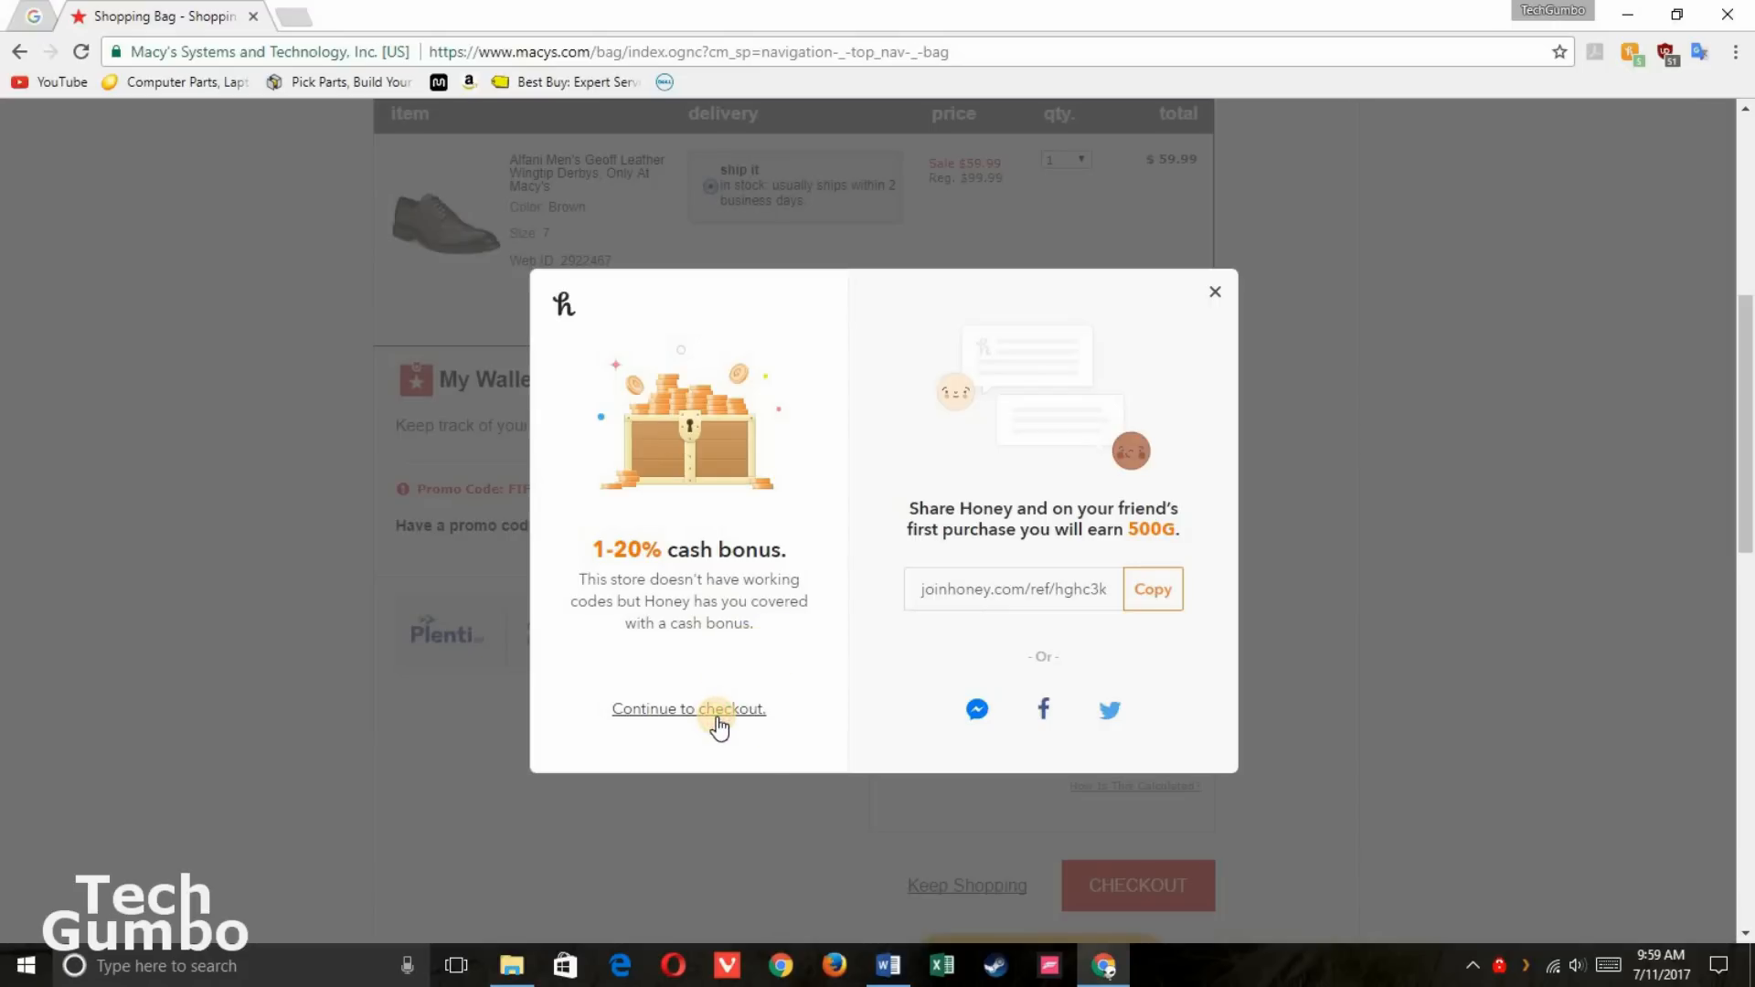
click(689, 708)
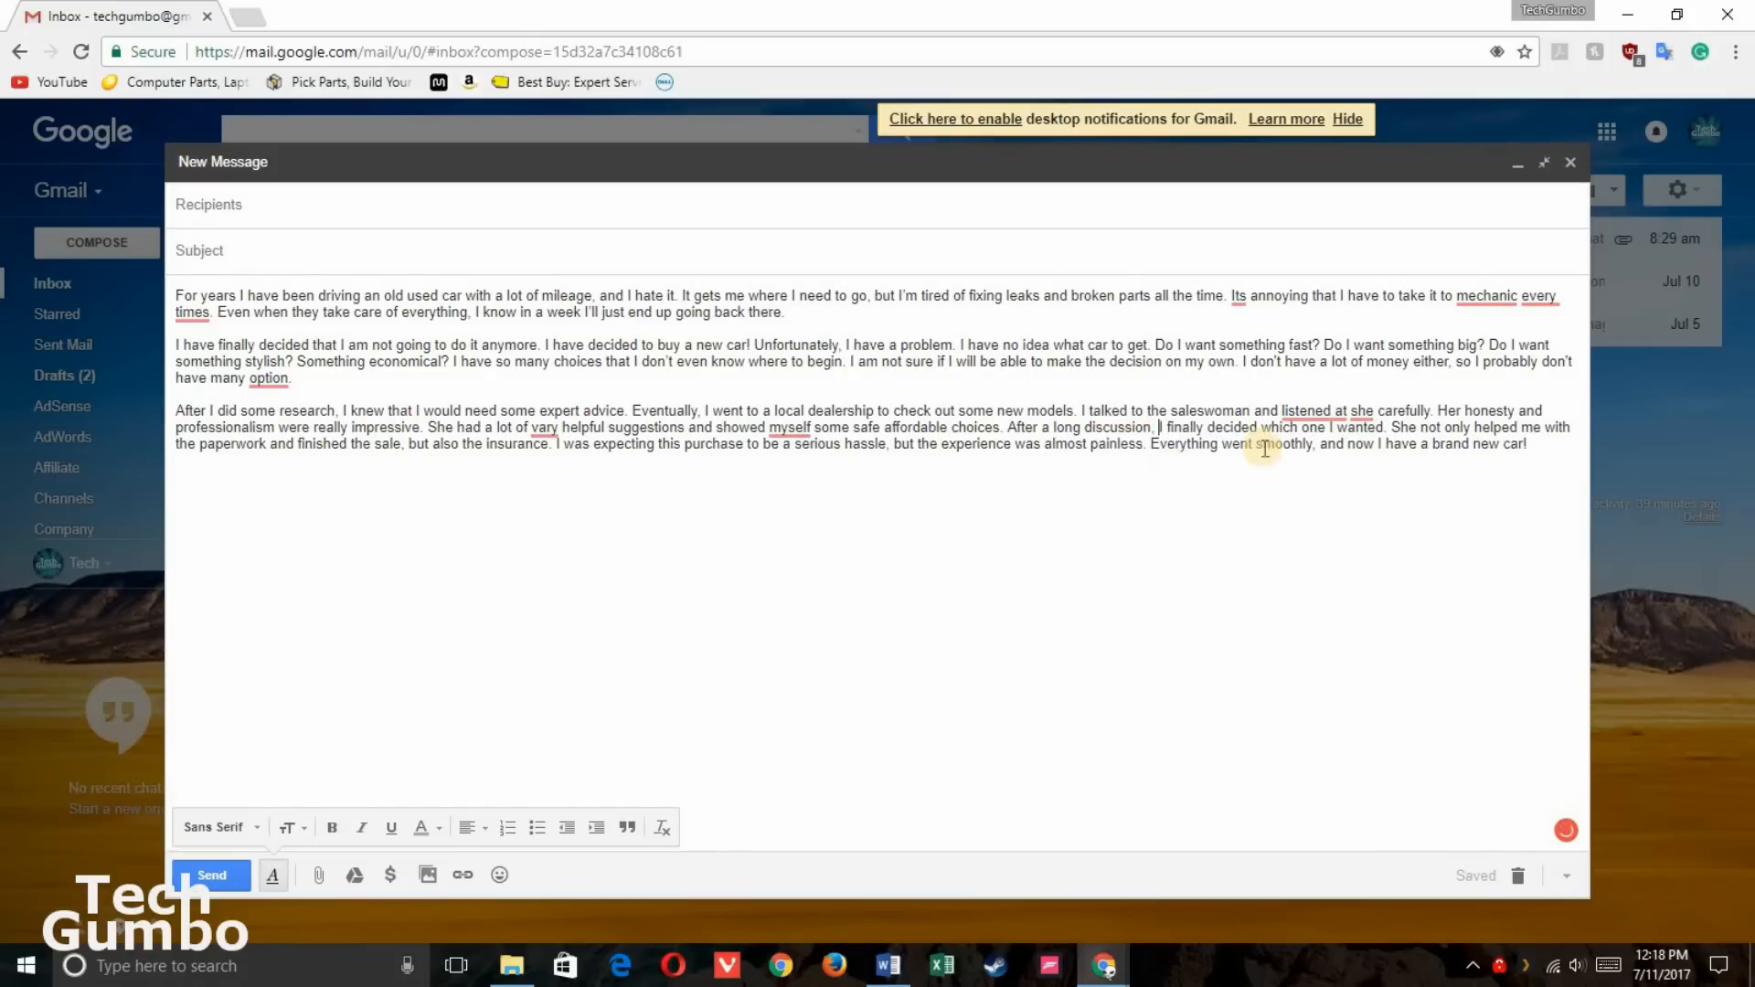
Accept Grammarly's "listened to" correction in the draft and open the Grammarly options.
click(1311, 411)
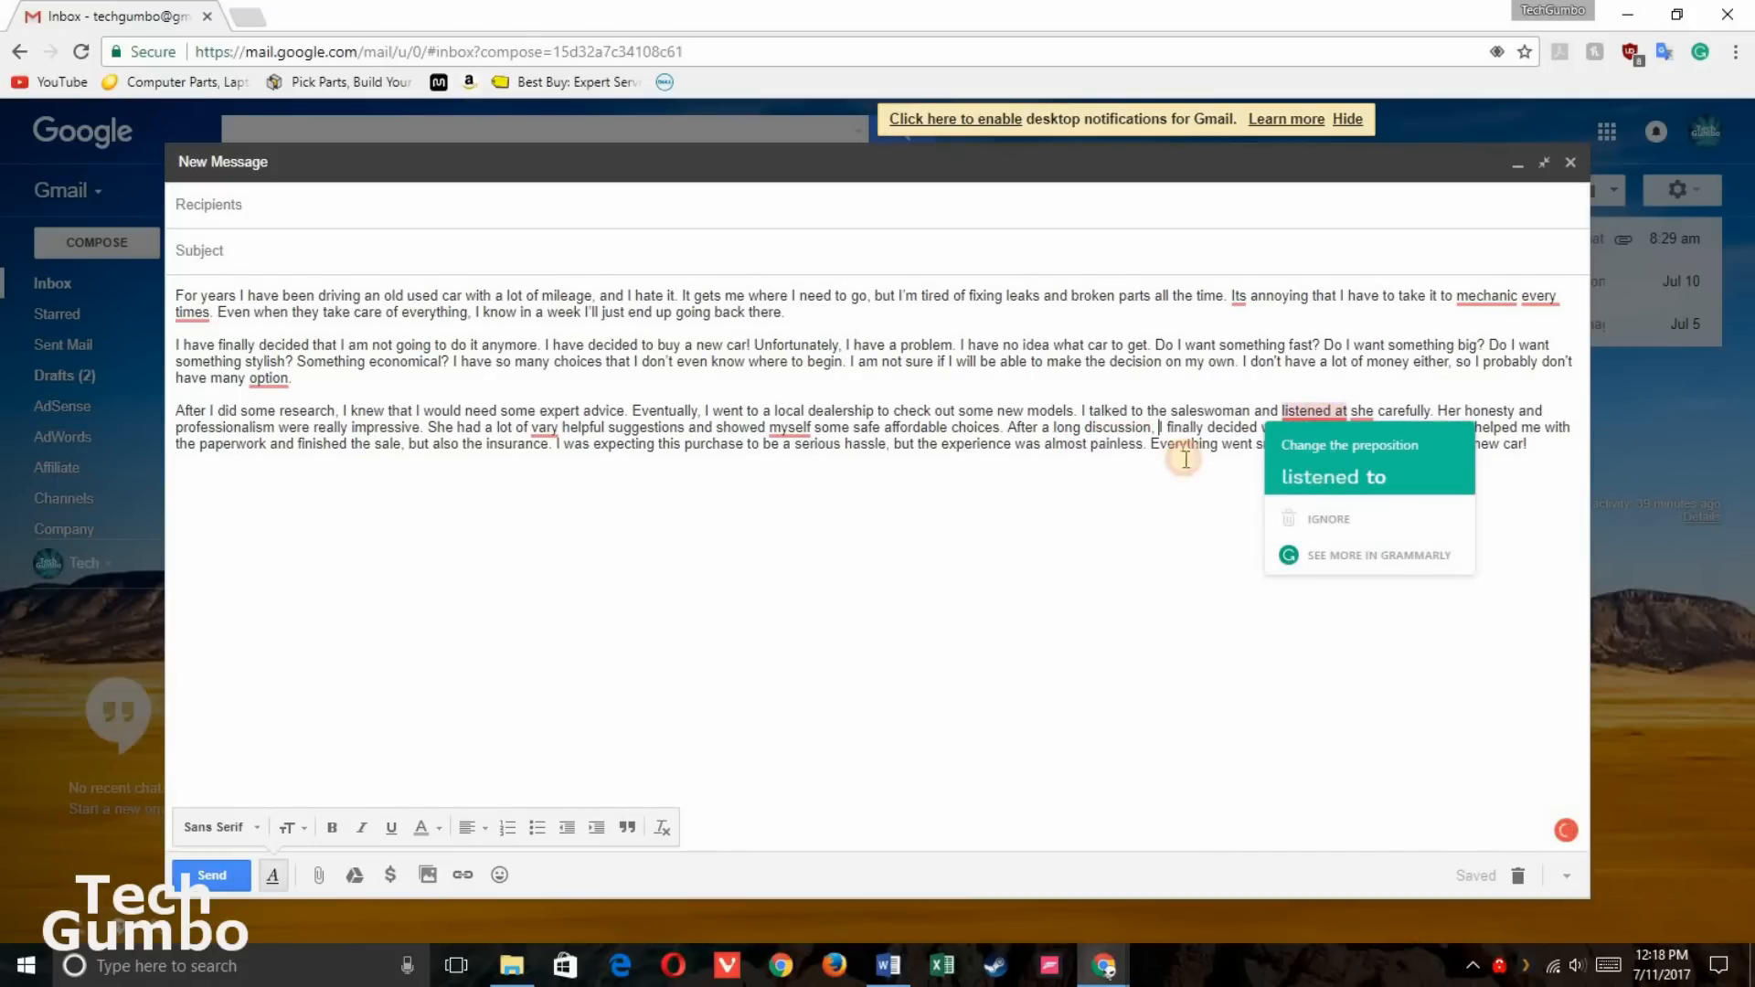
click(1332, 475)
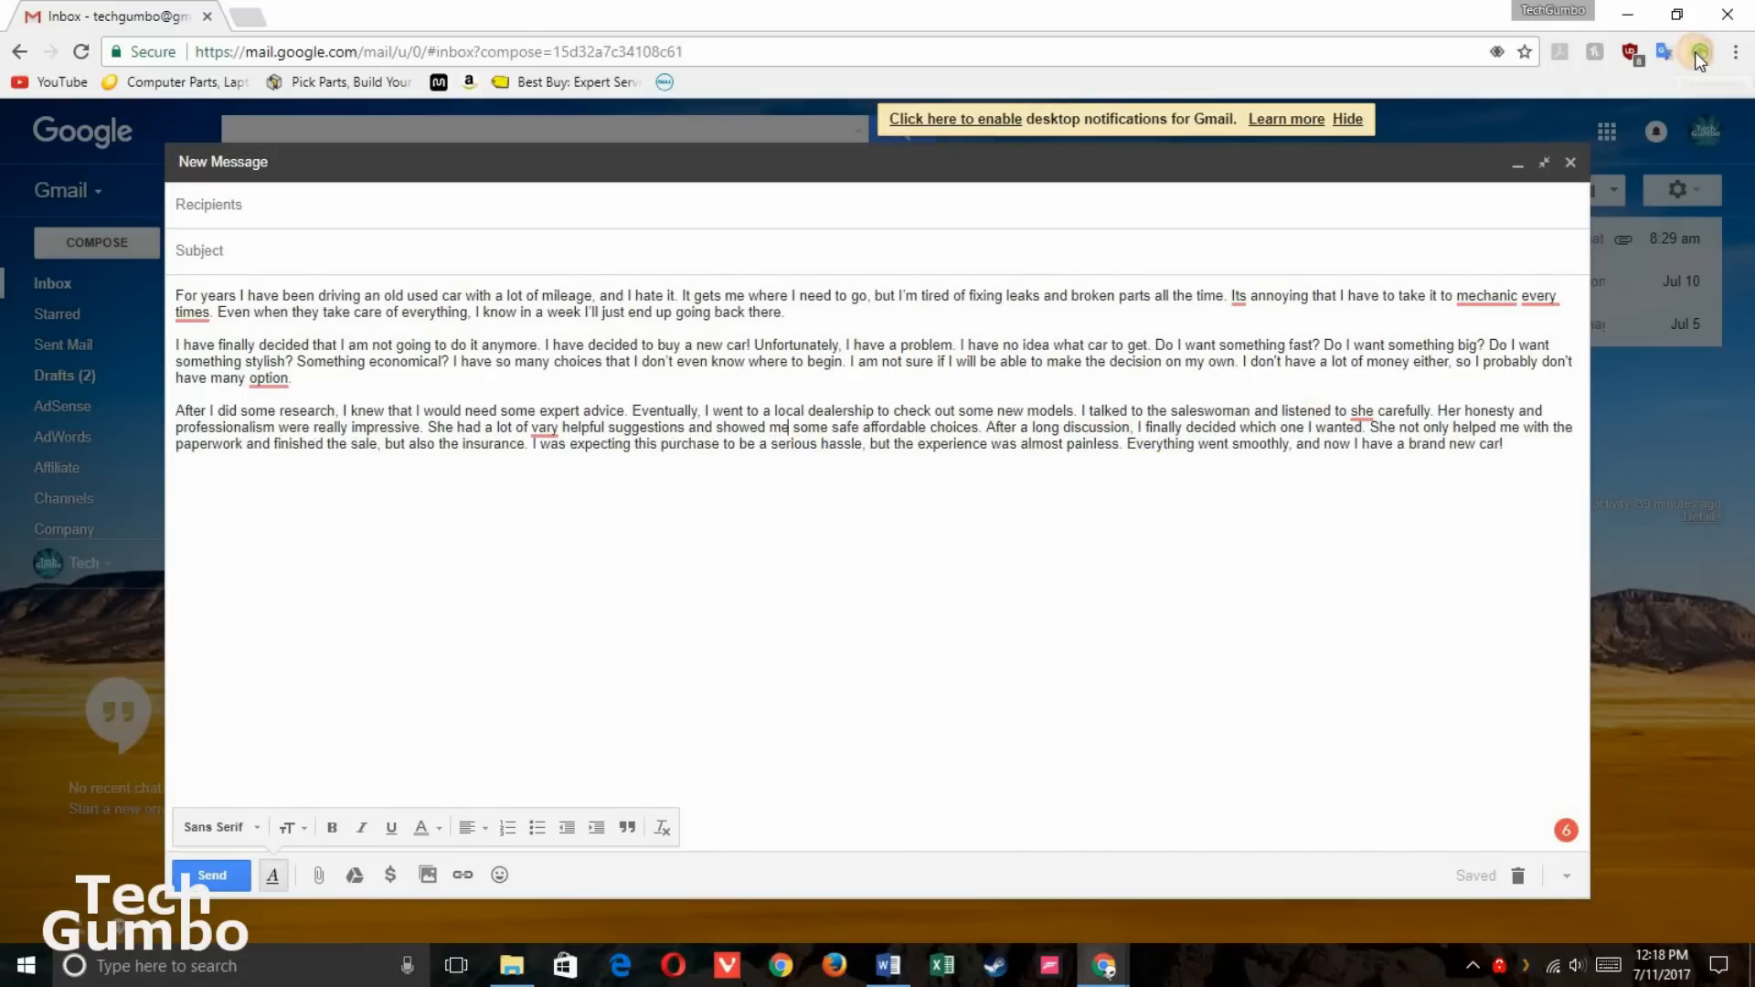
click(1700, 53)
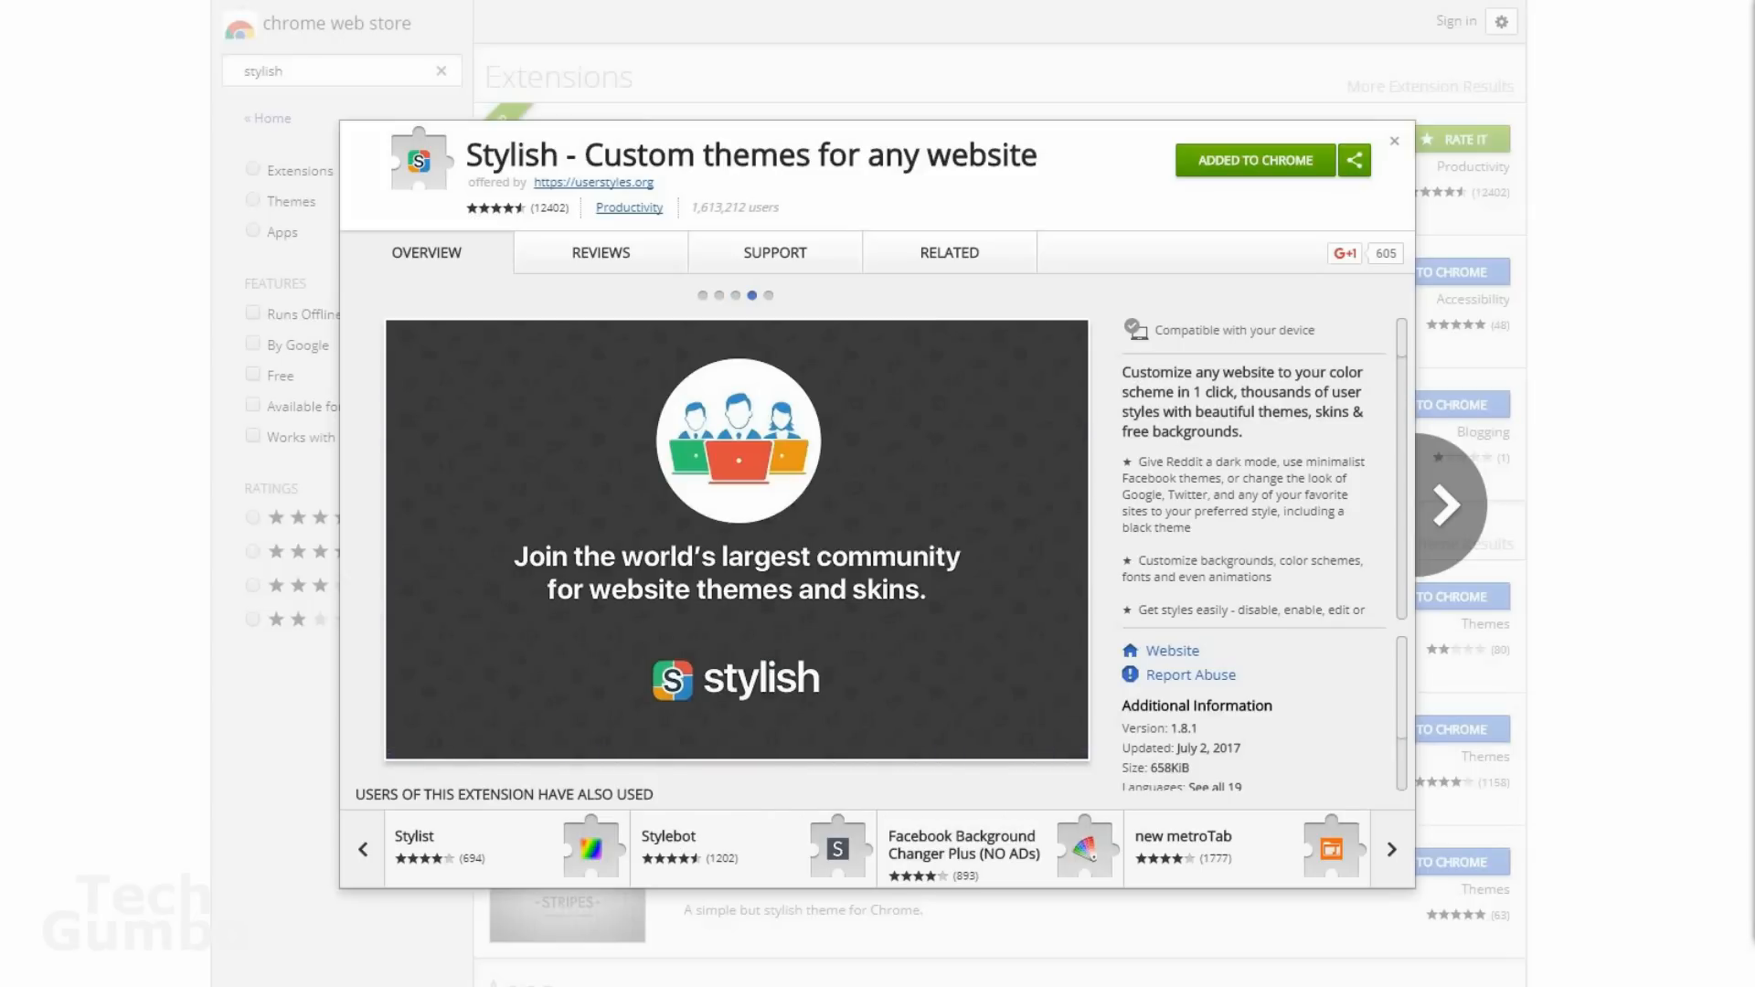
Close the Stylish extension details after adding it to Chrome.
click(768, 295)
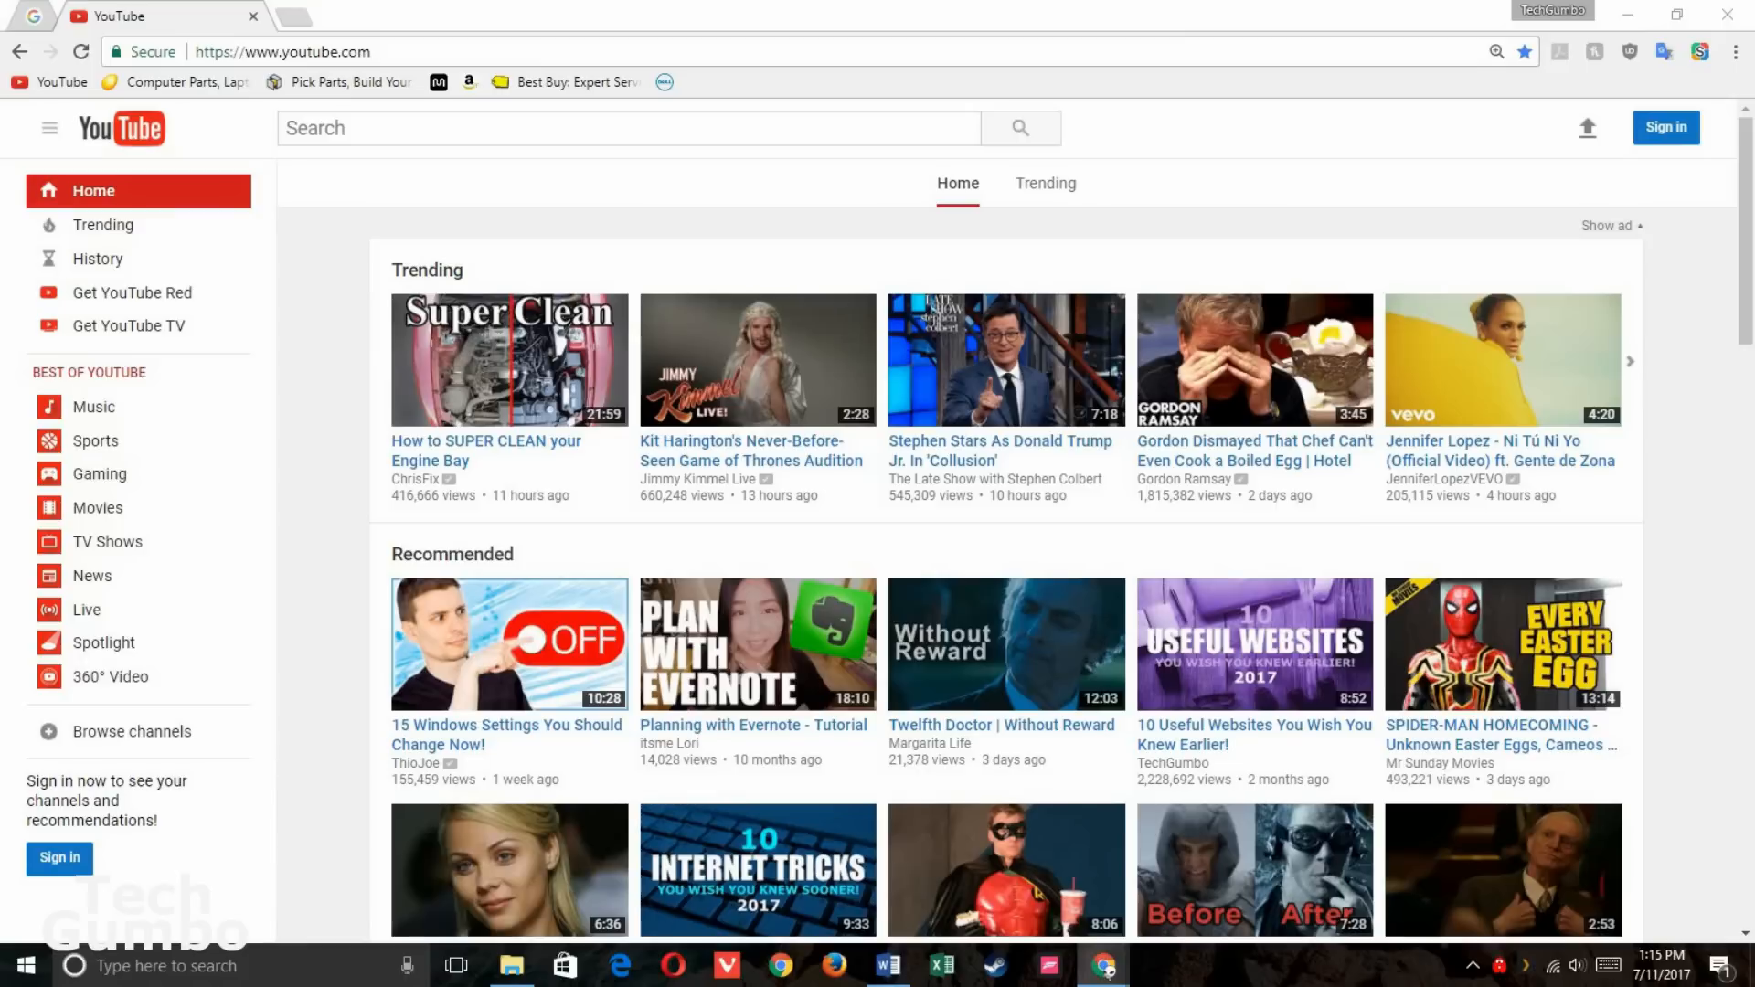
mouse_move(1701, 53)
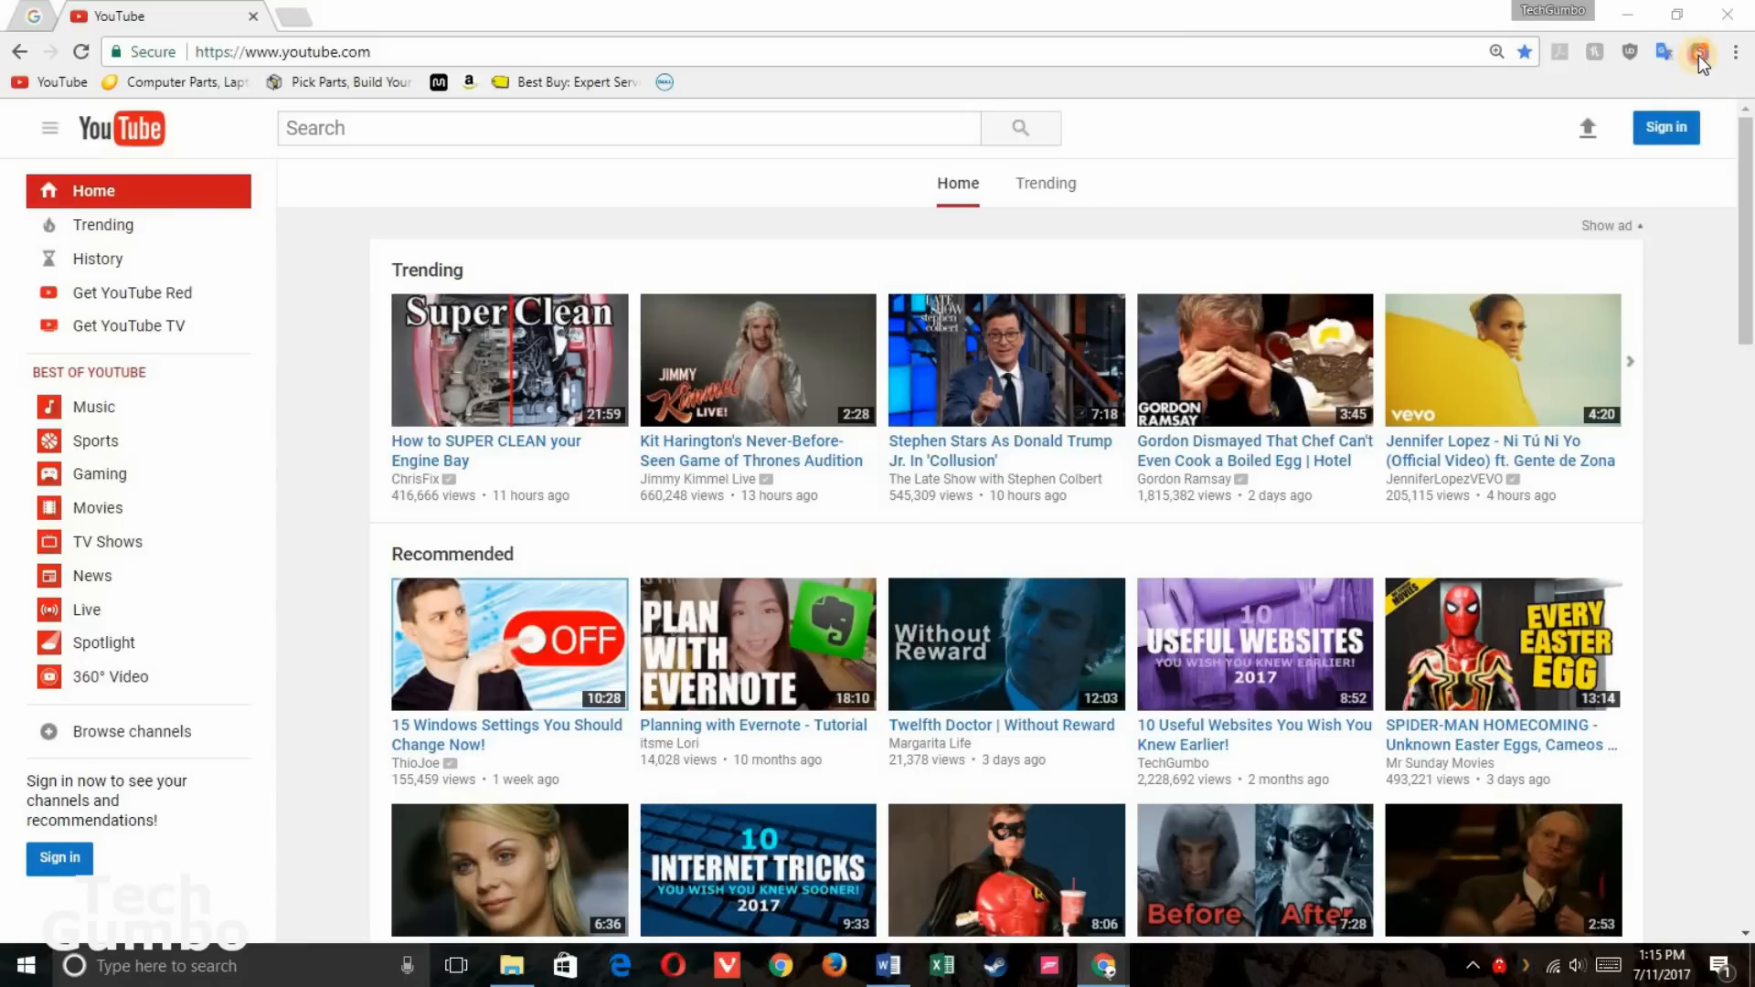
Scroll Stylish's youtube.com theme library, listing styles like YouTube Dark FADE.
click(1701, 51)
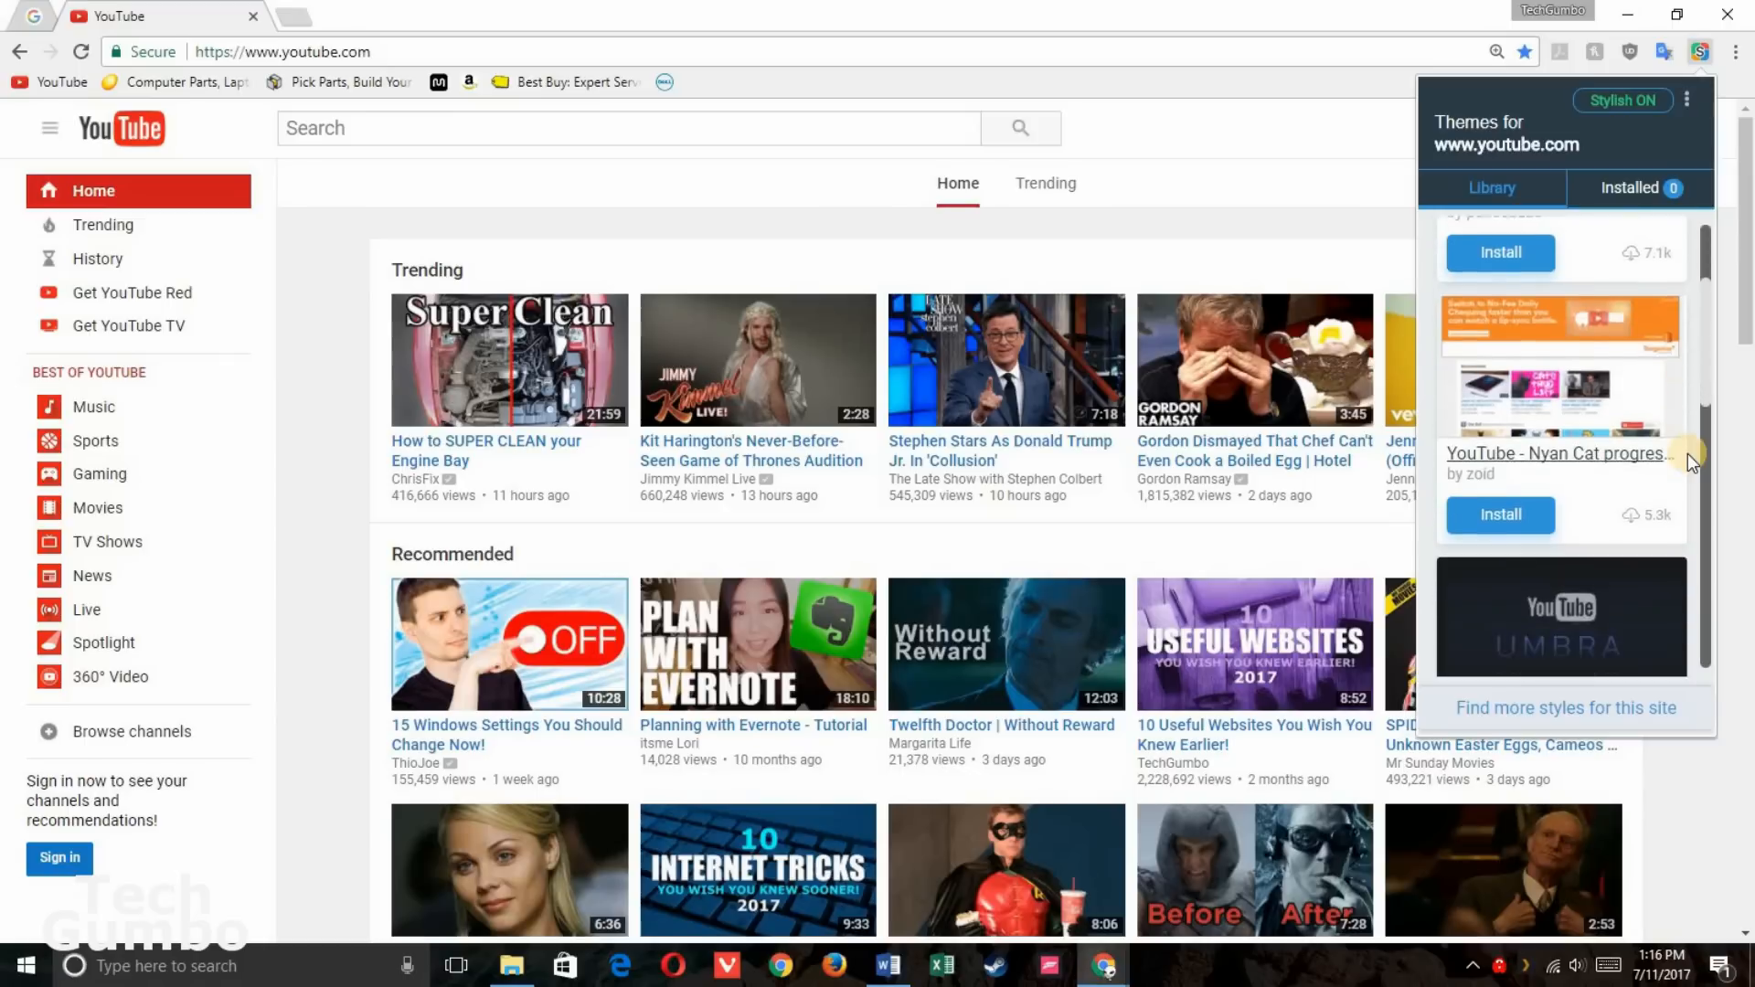
scroll(down, 3)
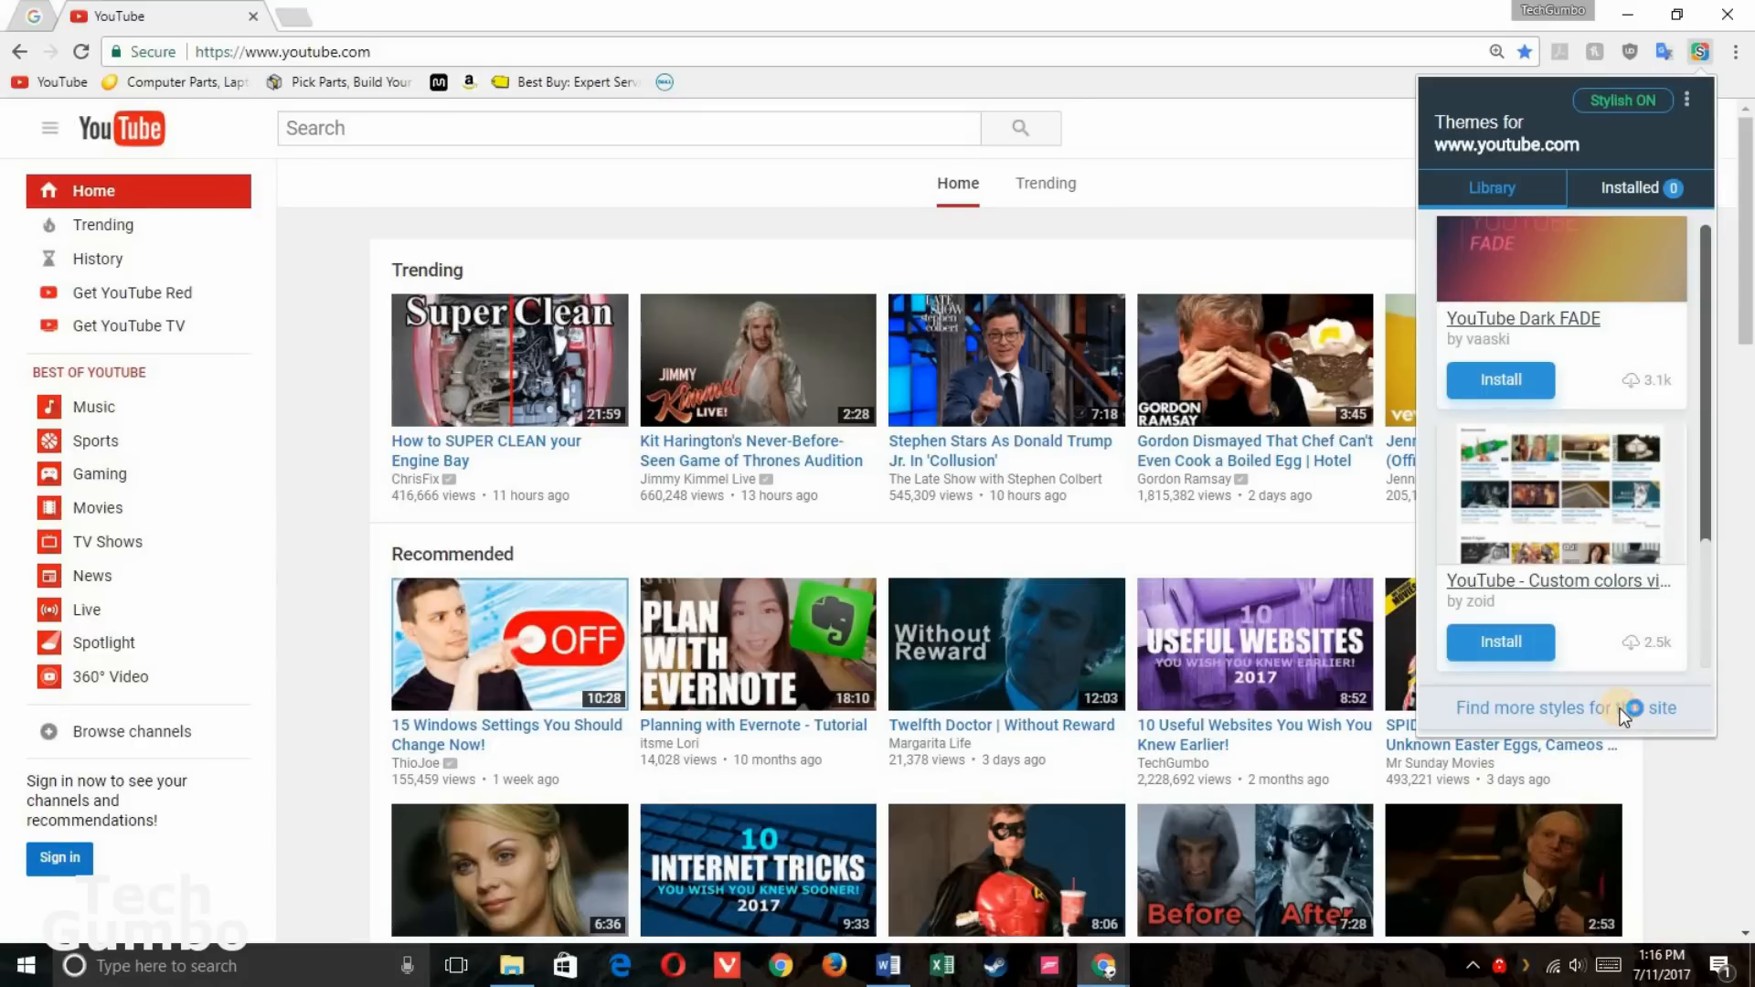
Browse userstyles.org YouTube themes and open Black Youtube by Panos details.
click(1565, 708)
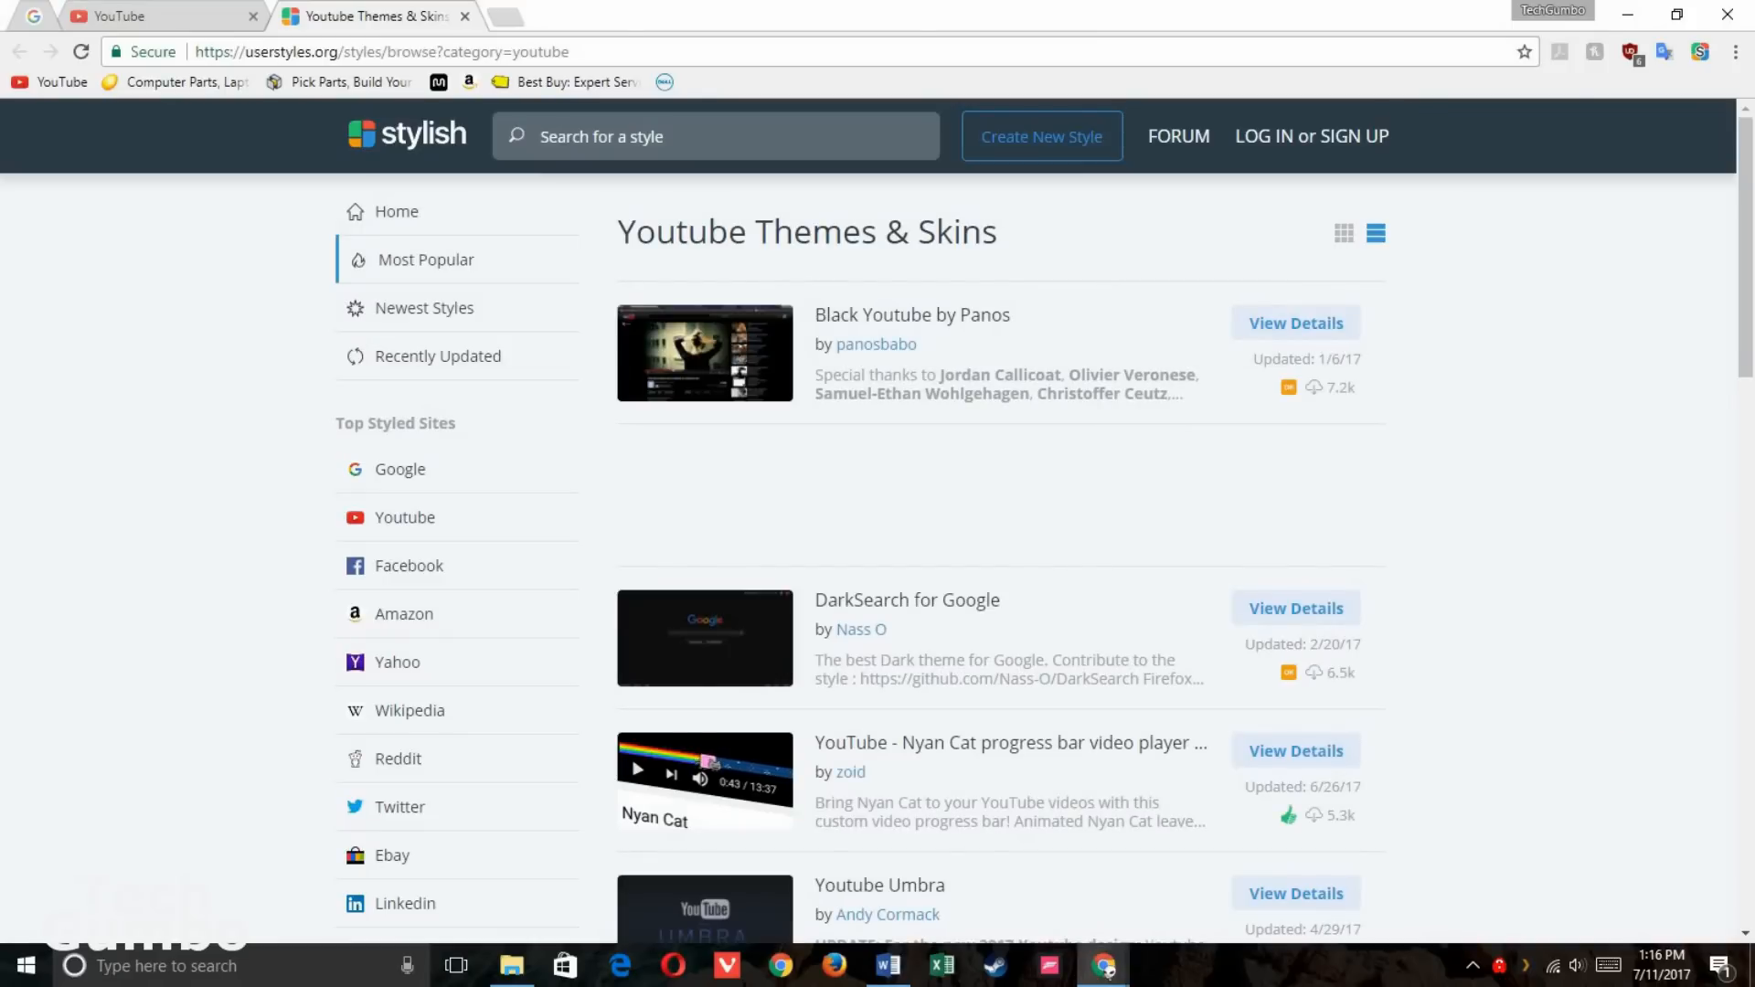
mouse_move(1331, 347)
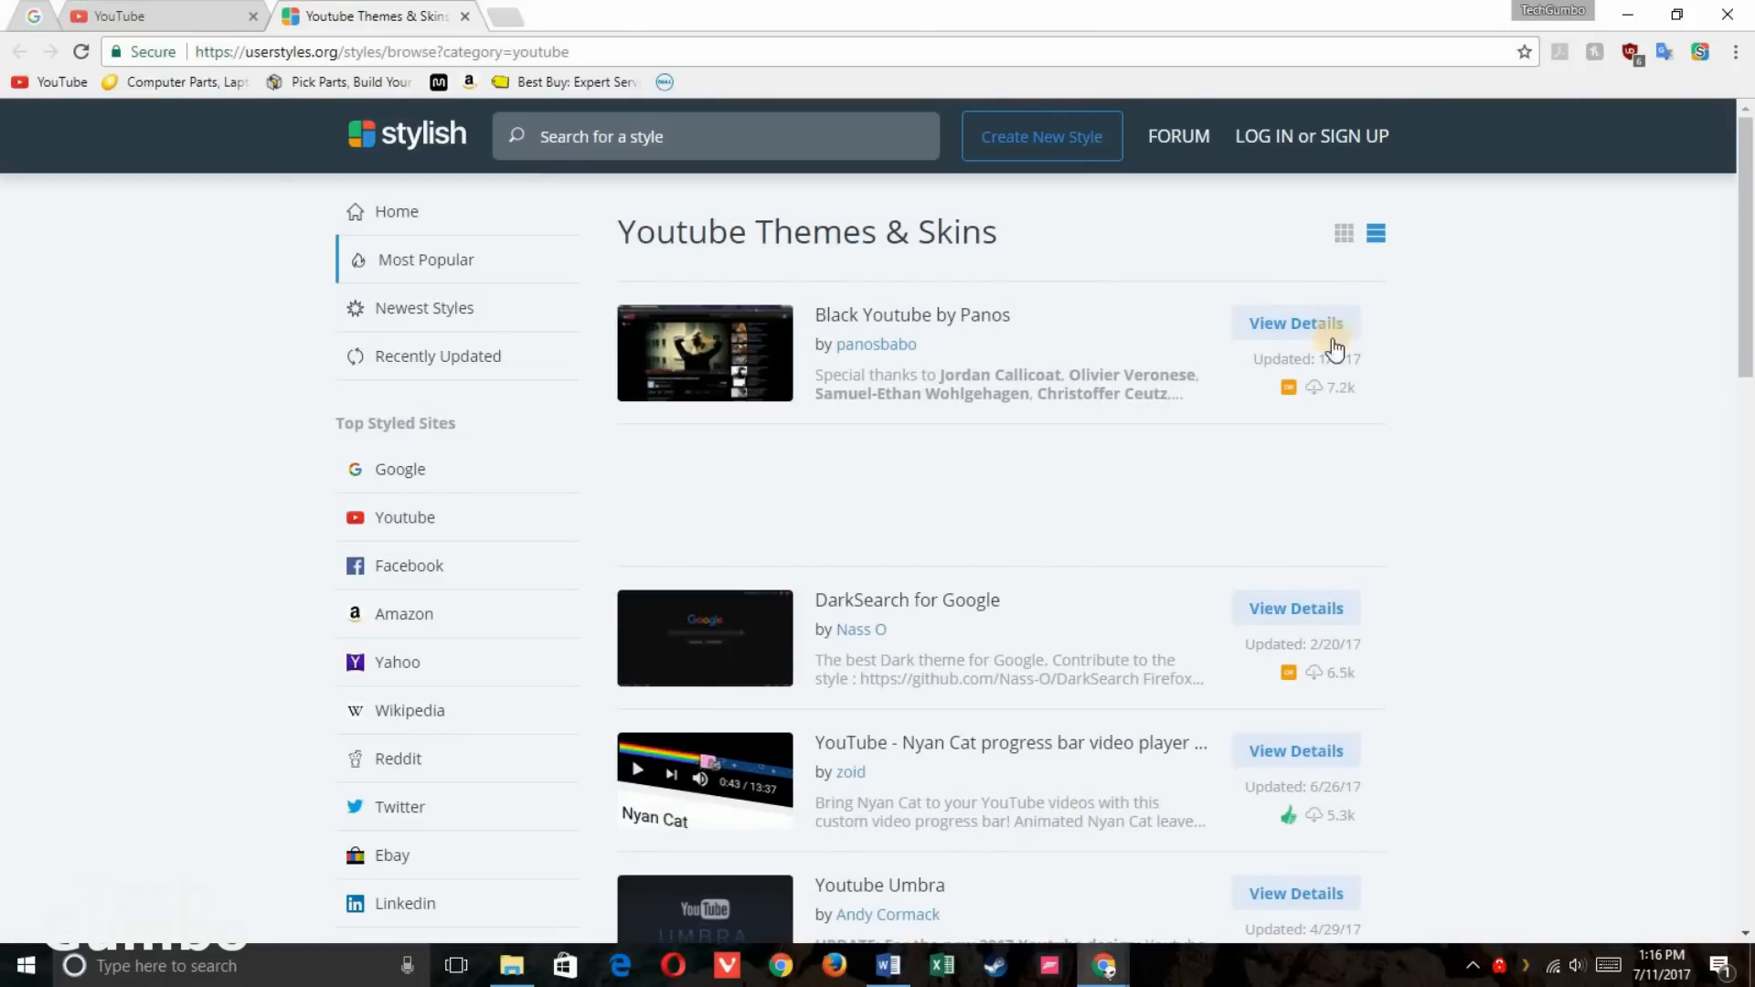
click(1296, 322)
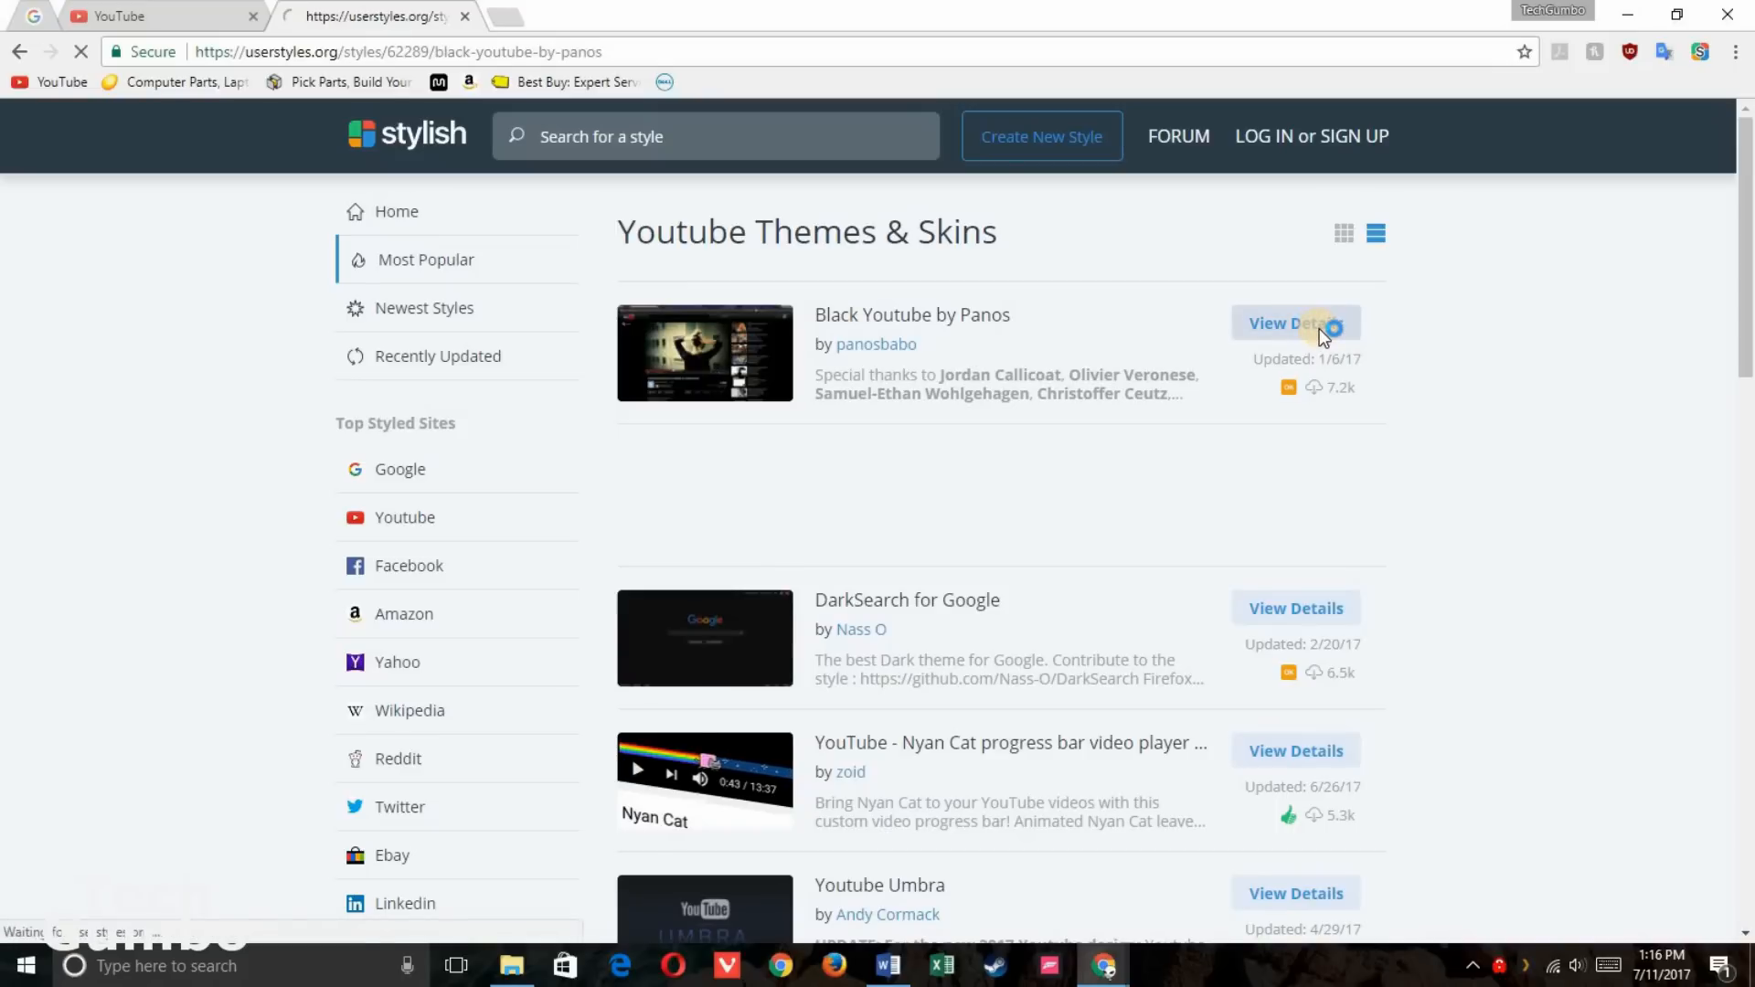
click(1295, 324)
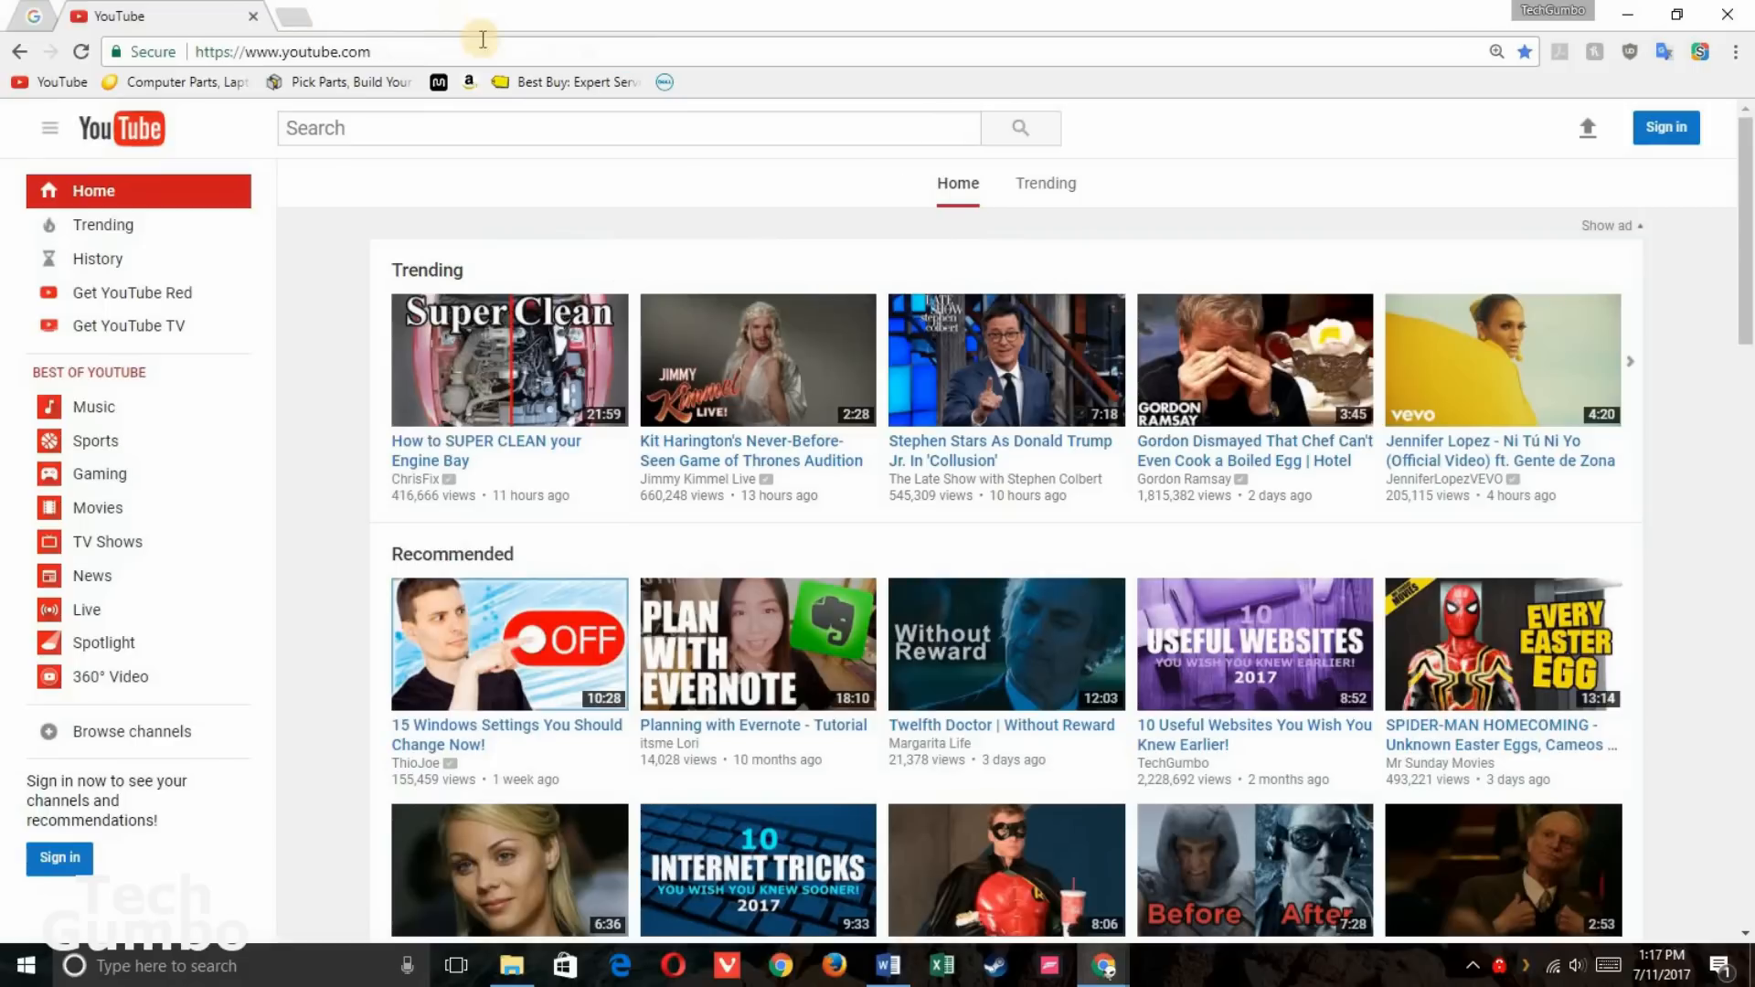
Install the Black Youtube by Panos theme from the Stylish menu on YouTube.
click(1699, 52)
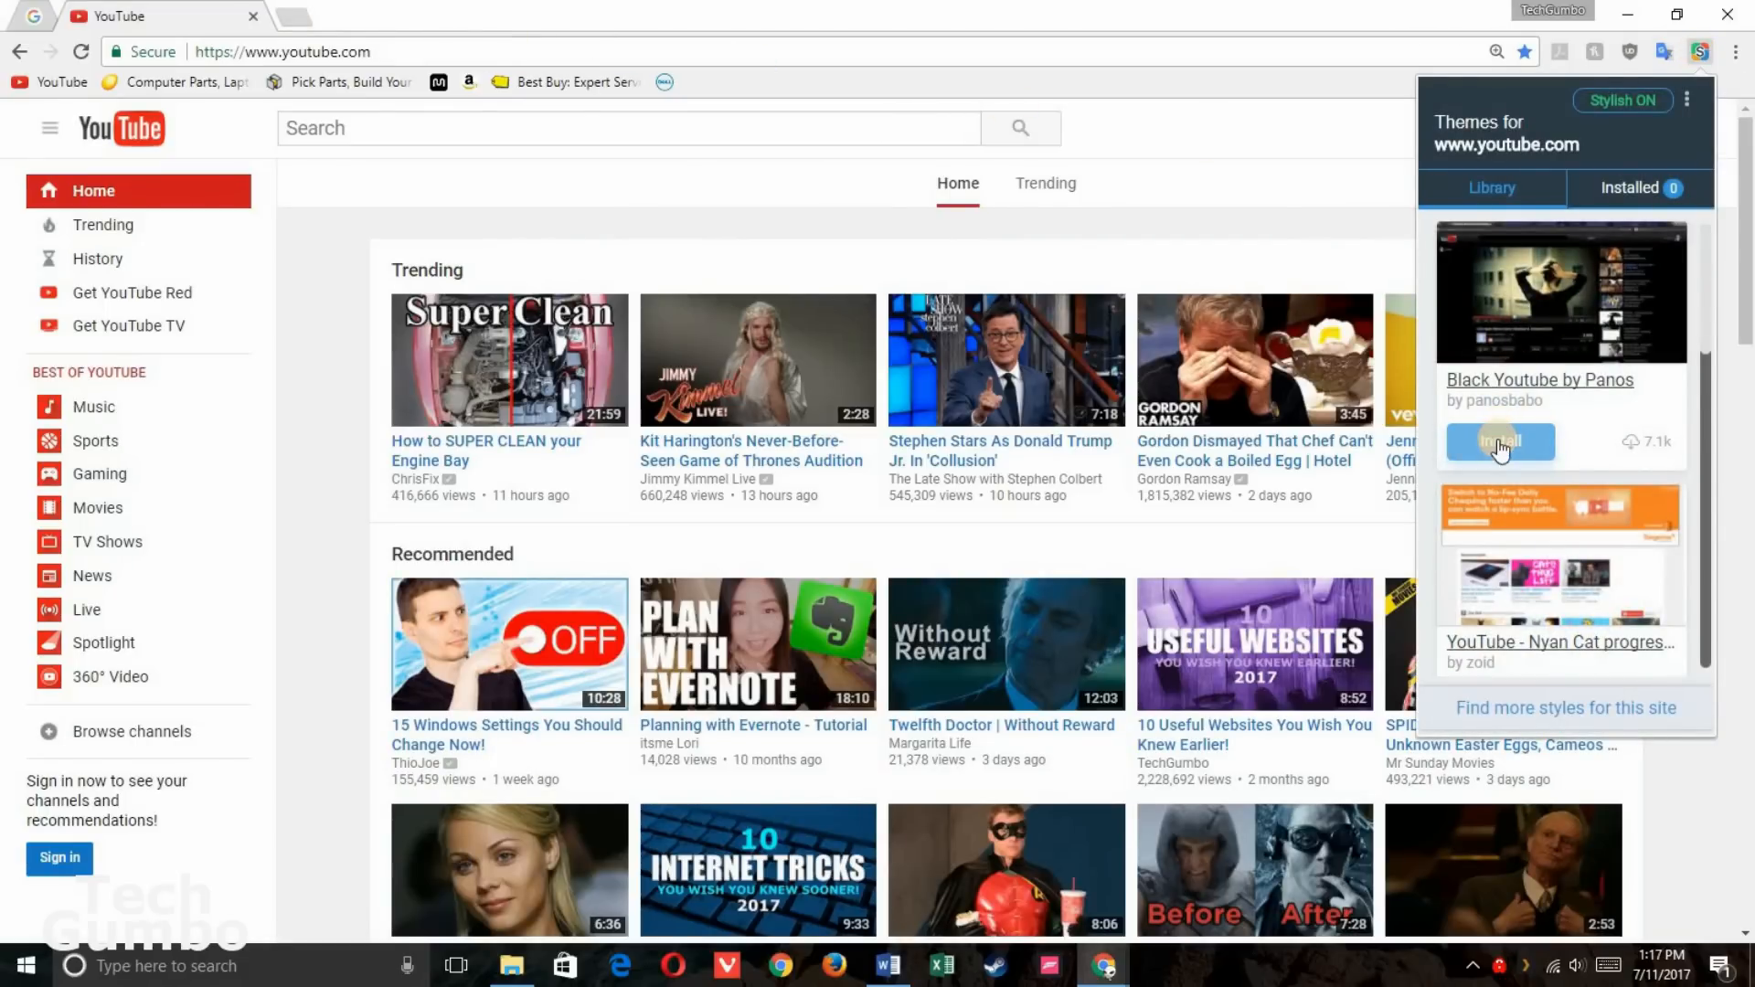
click(1500, 440)
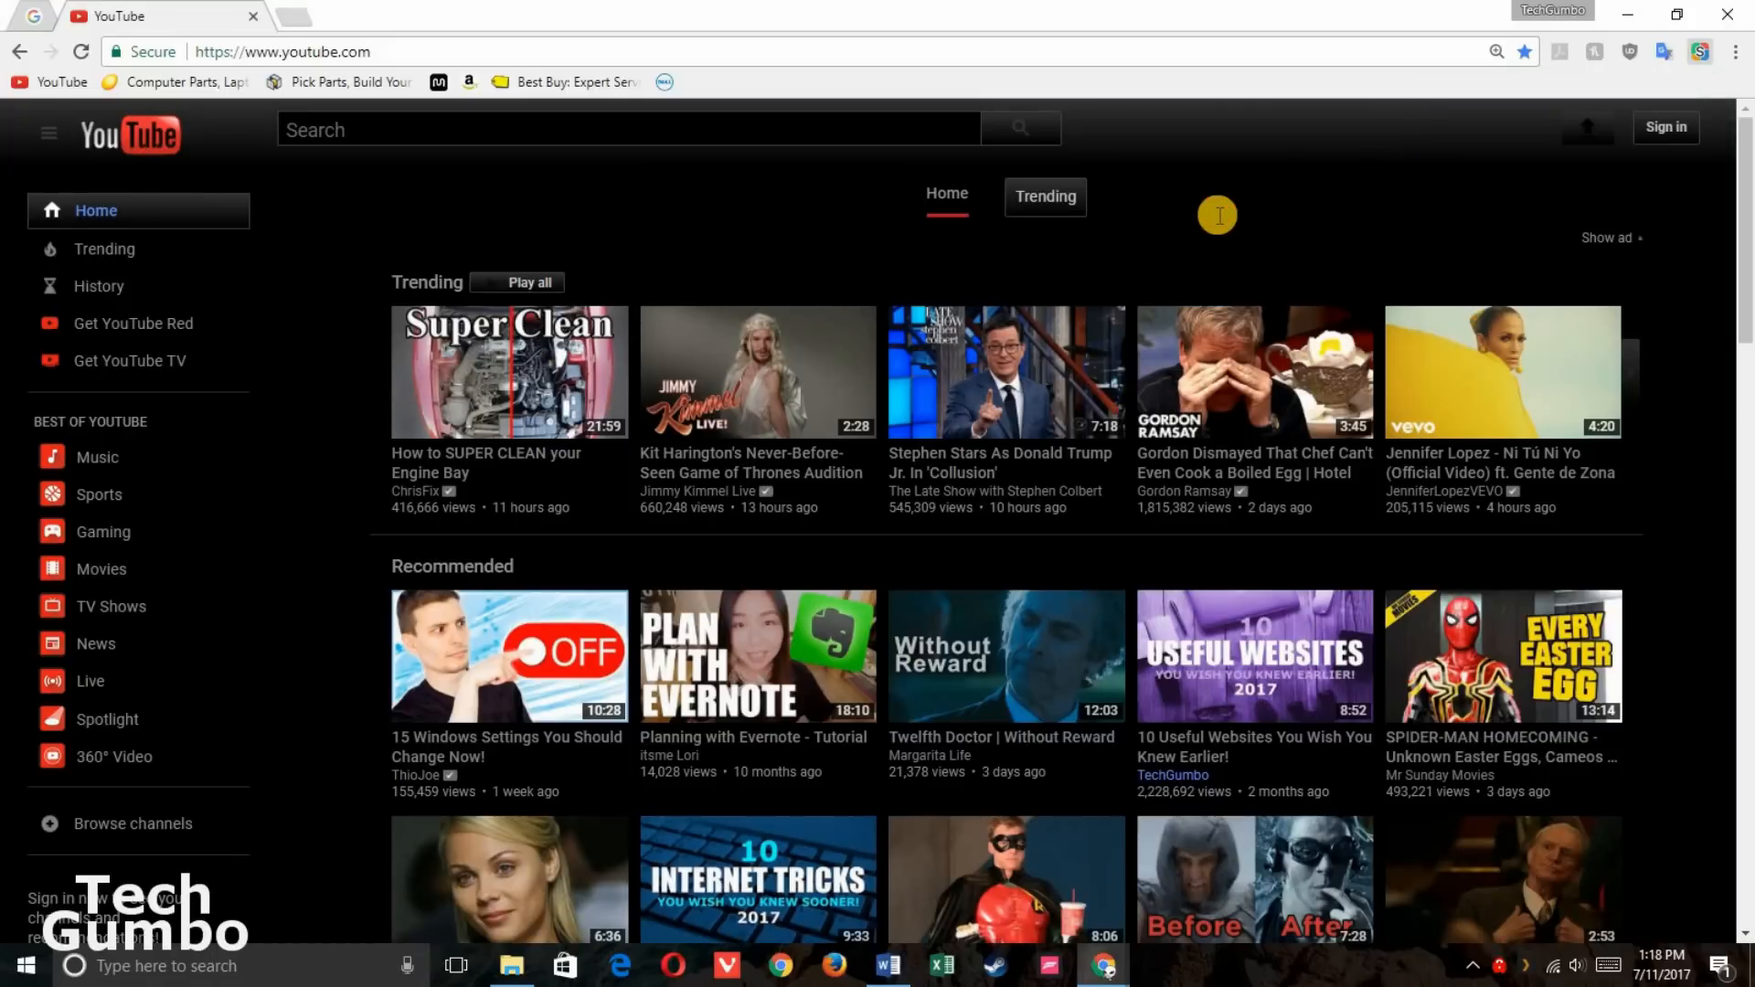